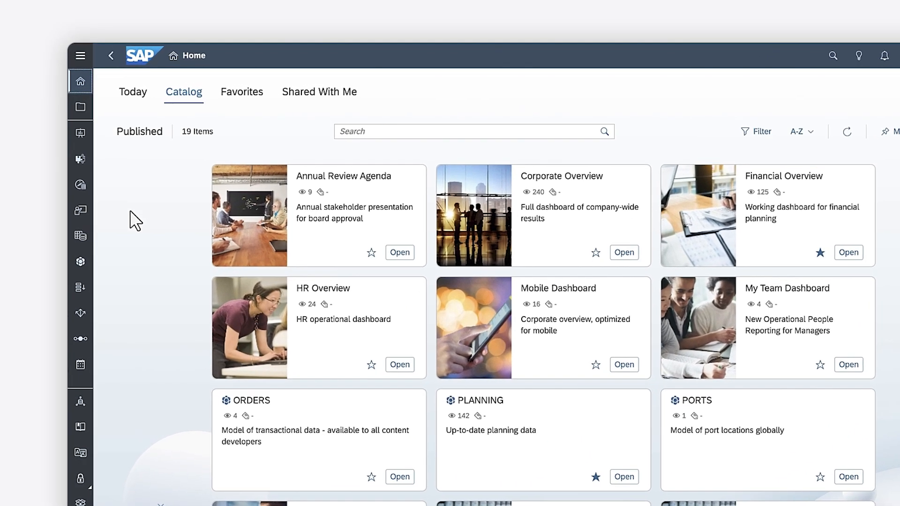
# Step: Show the Calendar in List workspace and bring up the Create menu for new events
pyautogui.click(81, 365)
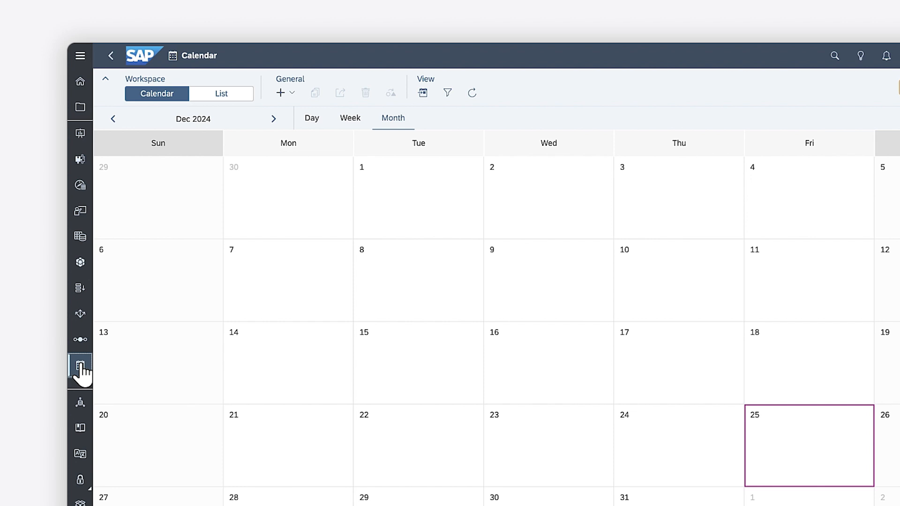
pyautogui.moveTo(220, 93)
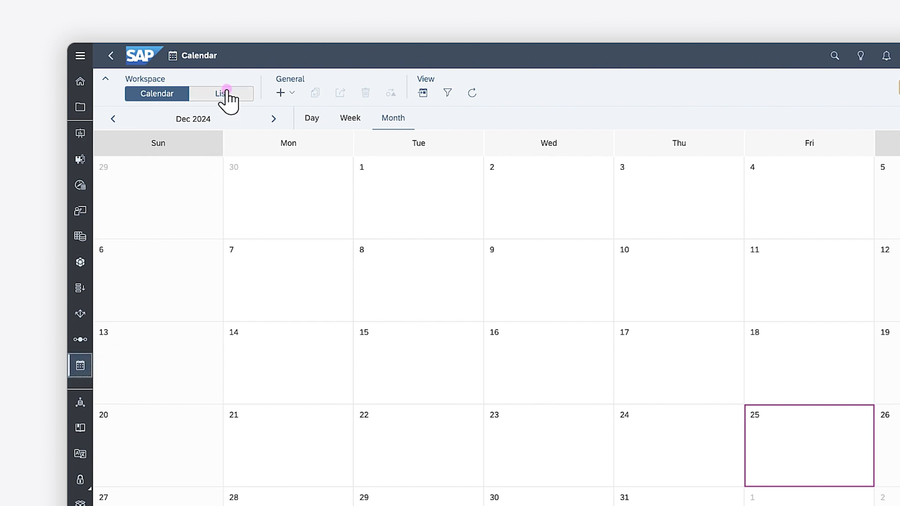
pyautogui.click(220, 93)
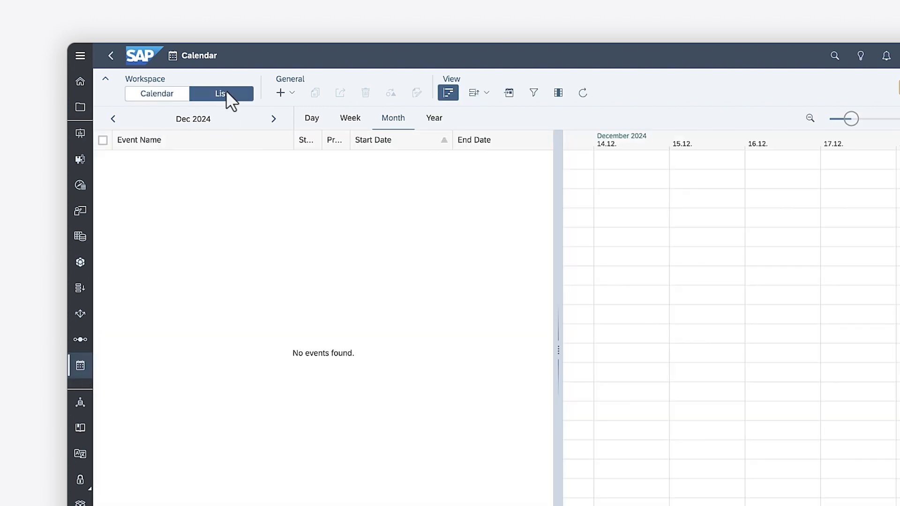
pyautogui.click(281, 92)
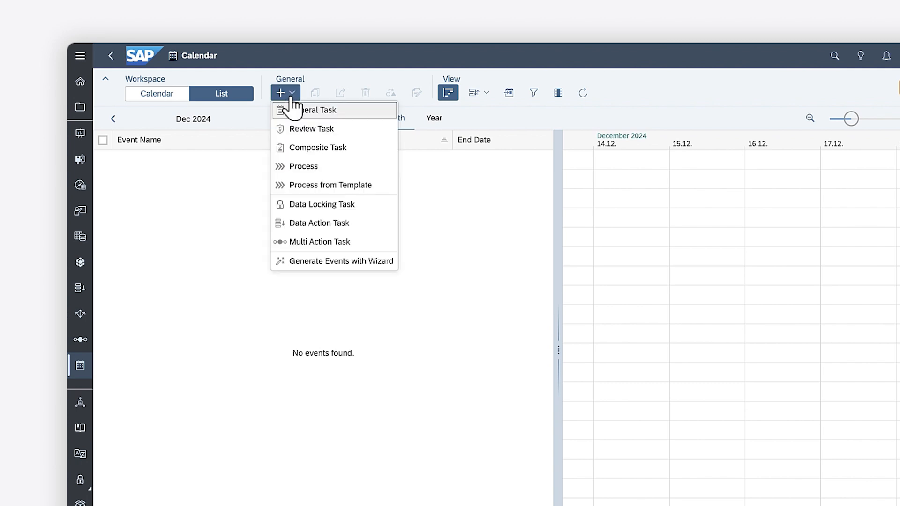
pyautogui.moveTo(355, 118)
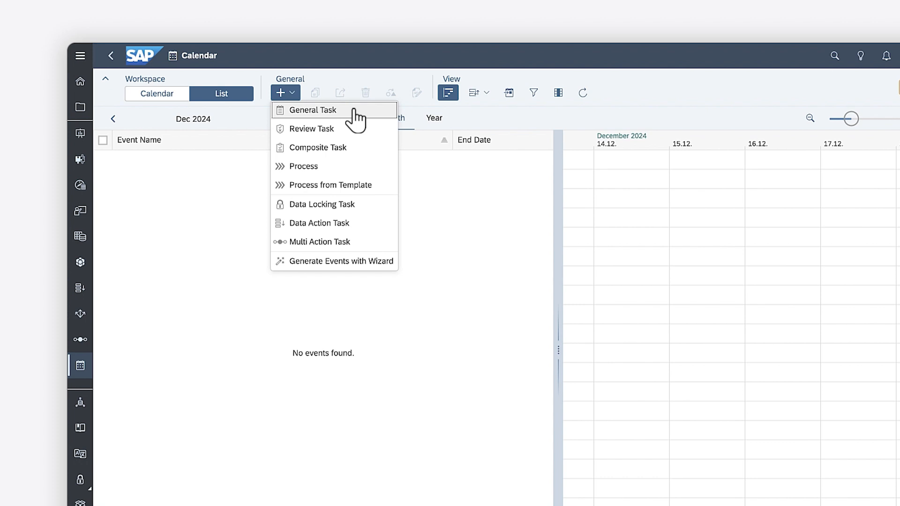
pyautogui.moveTo(339, 260)
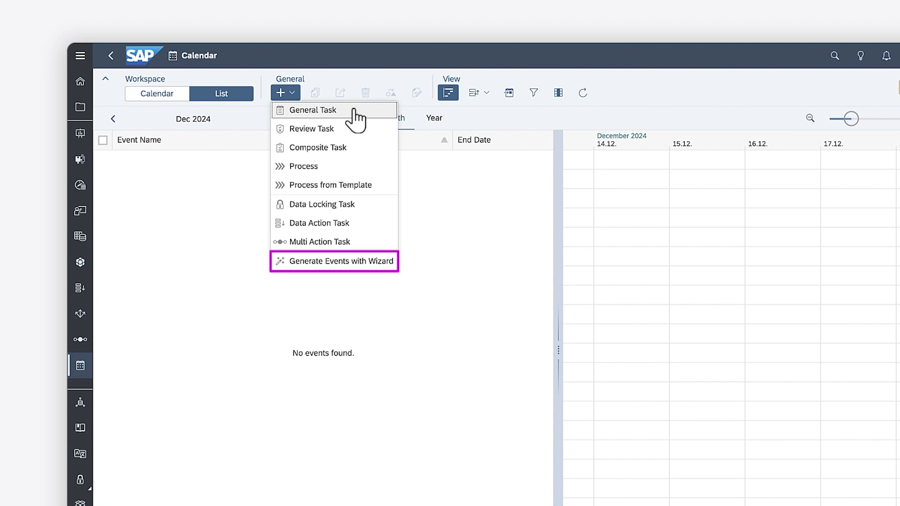
pyautogui.moveTo(318, 242)
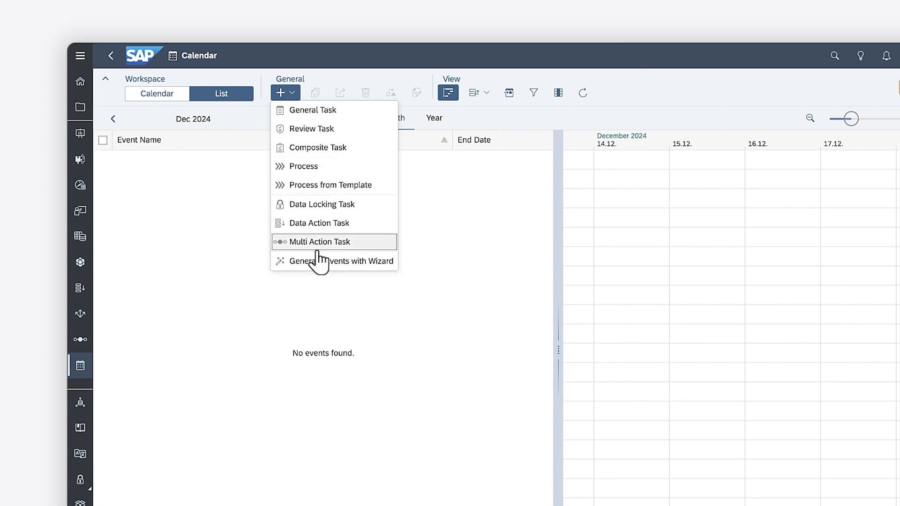
# Step: Via the wizard, define process 'Budget Review', Dec 1 8:30 to Dec 16 16:30, auto-activated, with Budget Review work file
pyautogui.click(346, 261)
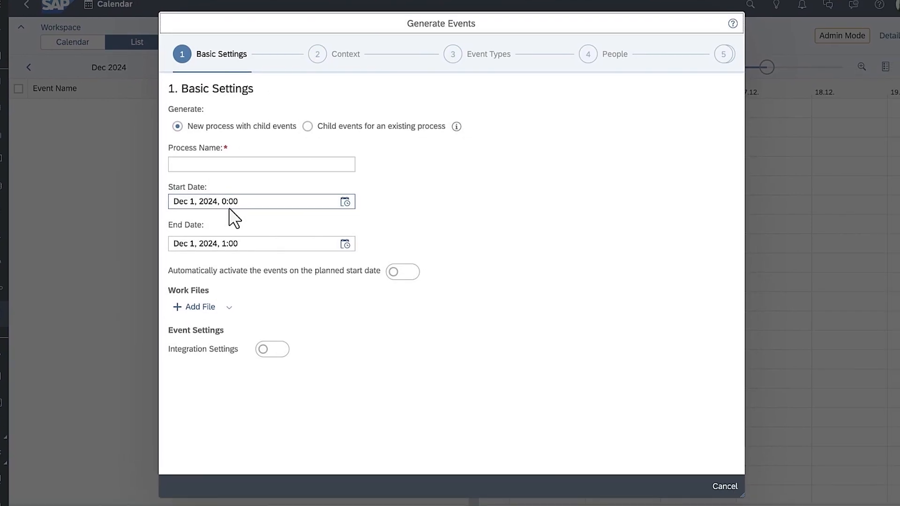
pyautogui.click(260, 164)
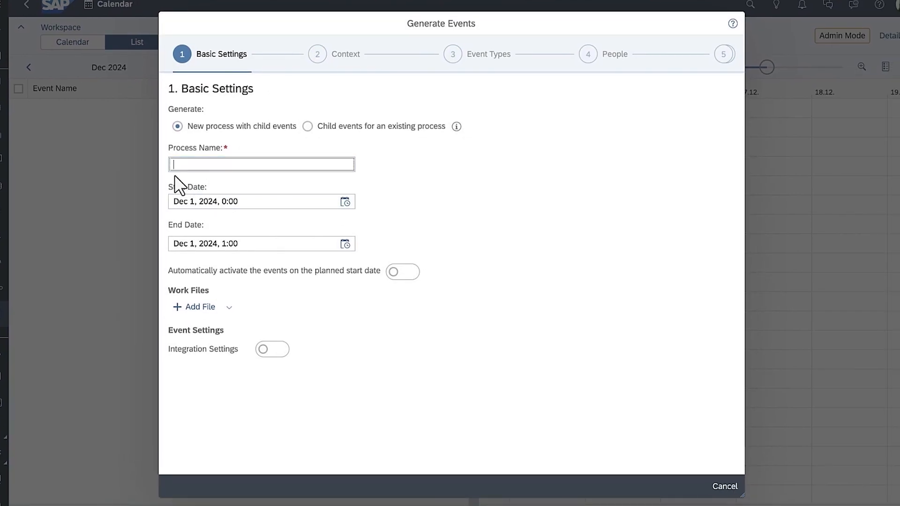
pyautogui.write('Budget R')
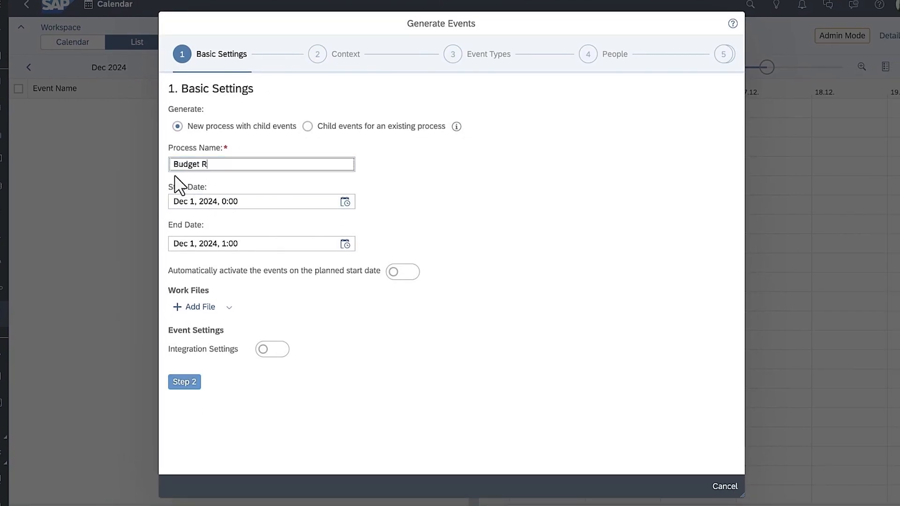
pyautogui.click(344, 202)
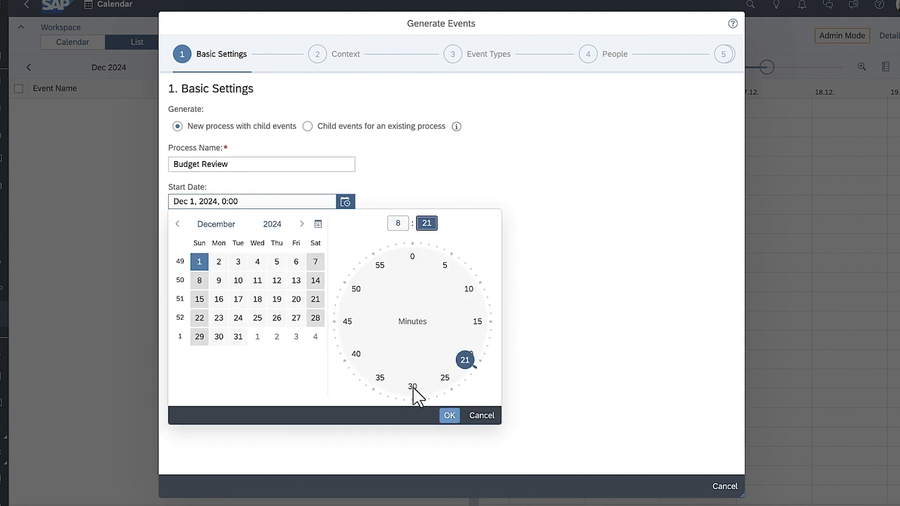
pyautogui.click(449, 416)
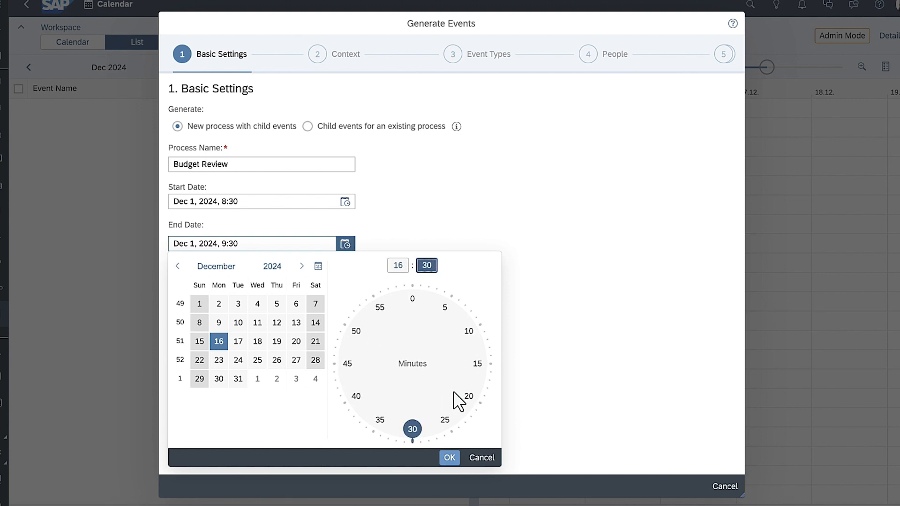
pyautogui.click(449, 457)
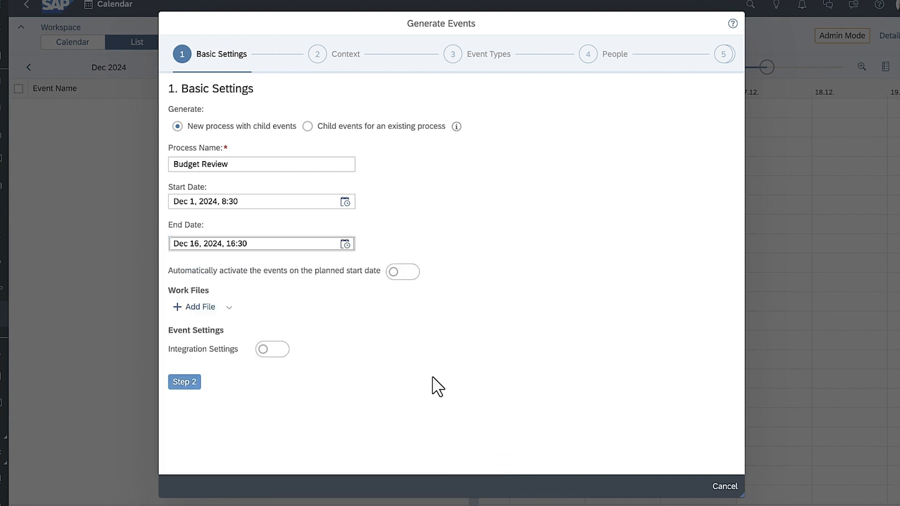
pyautogui.click(402, 271)
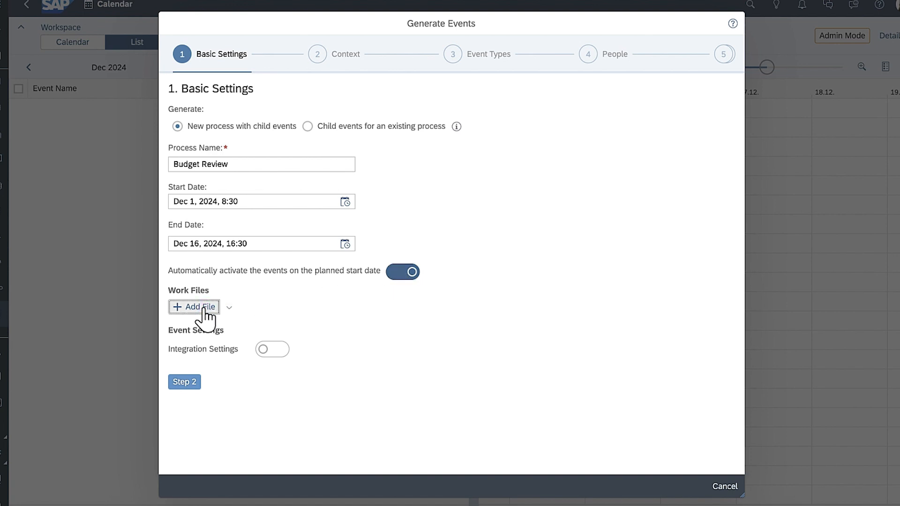
pyautogui.click(193, 306)
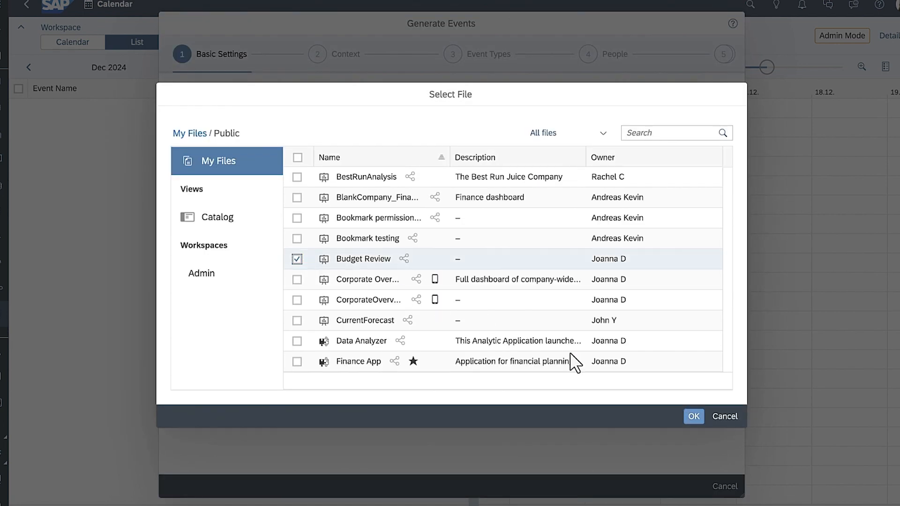
pyautogui.click(693, 416)
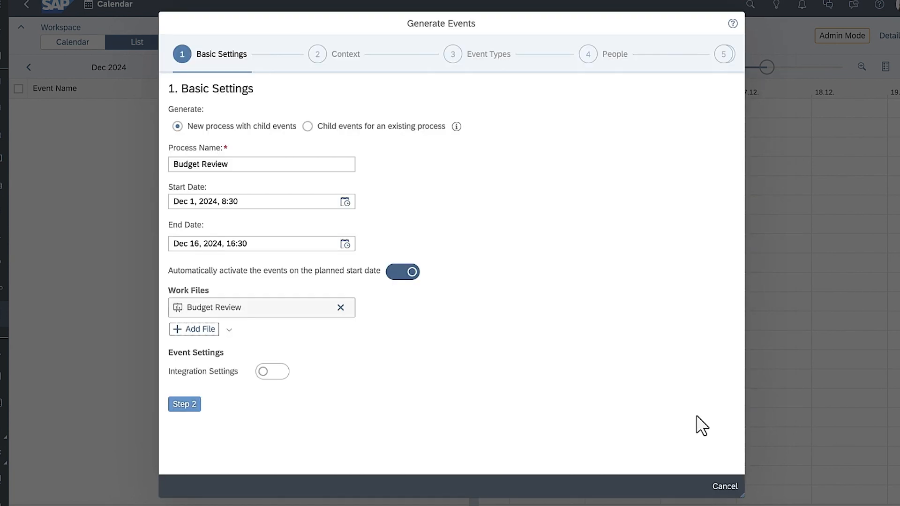
# Step: On the Context step, pick the PLANNING_working planning model from the Select Model dialog
pyautogui.click(184, 404)
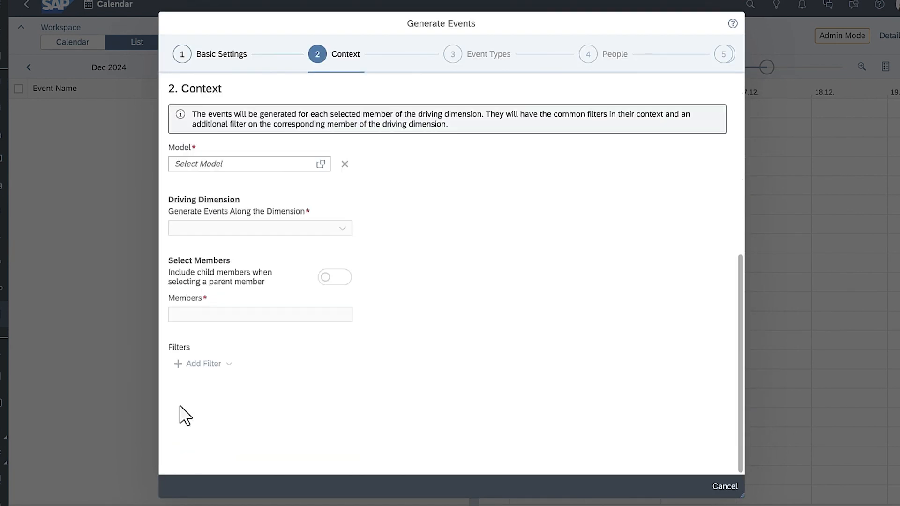
pyautogui.click(320, 163)
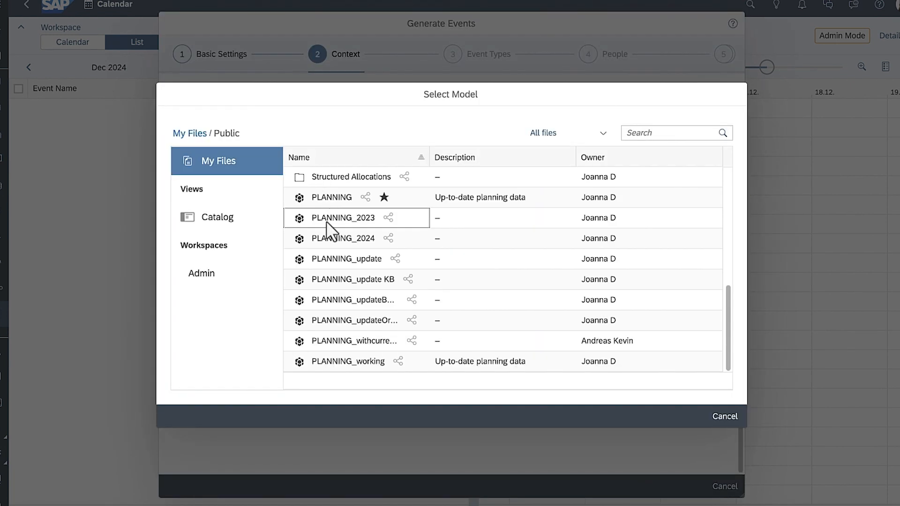
pyautogui.click(348, 361)
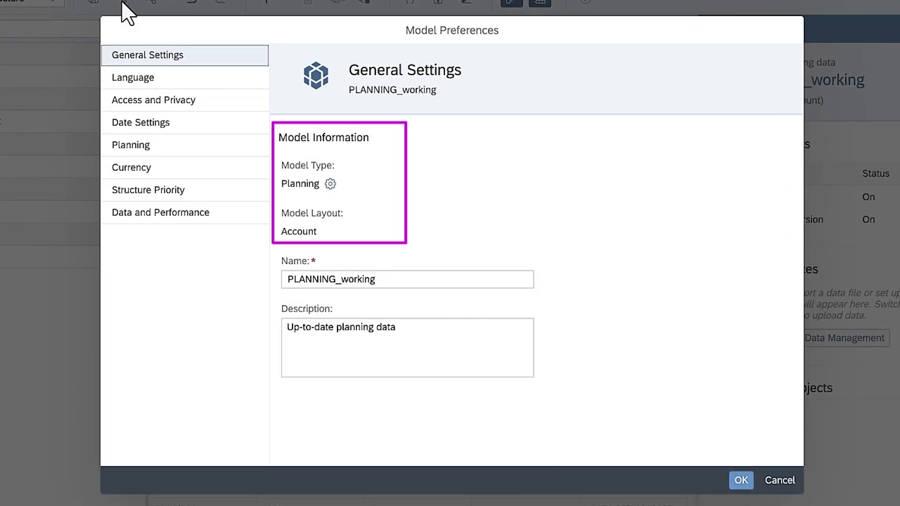
# Step: Verify PLANNING_working has data locking enabled under Access and Privacy and review the lock-state grid per version
pyautogui.click(153, 100)
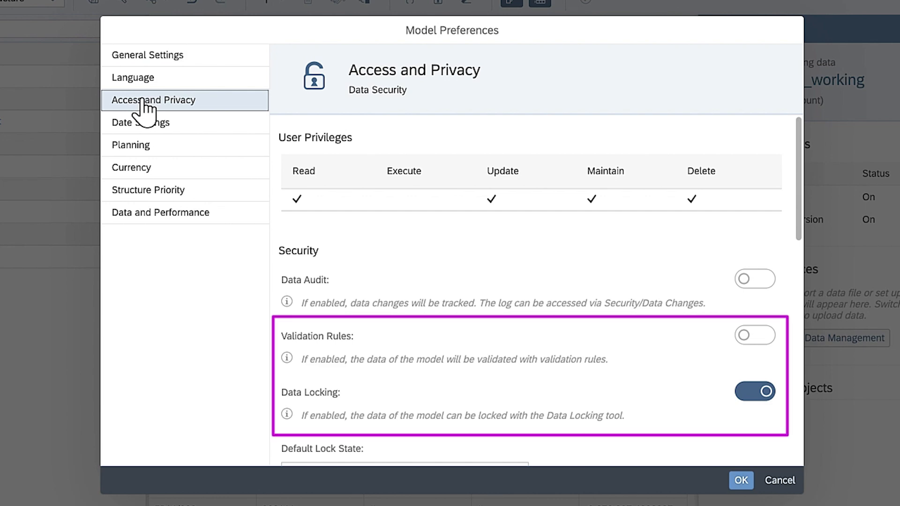
pyautogui.moveTo(585, 390)
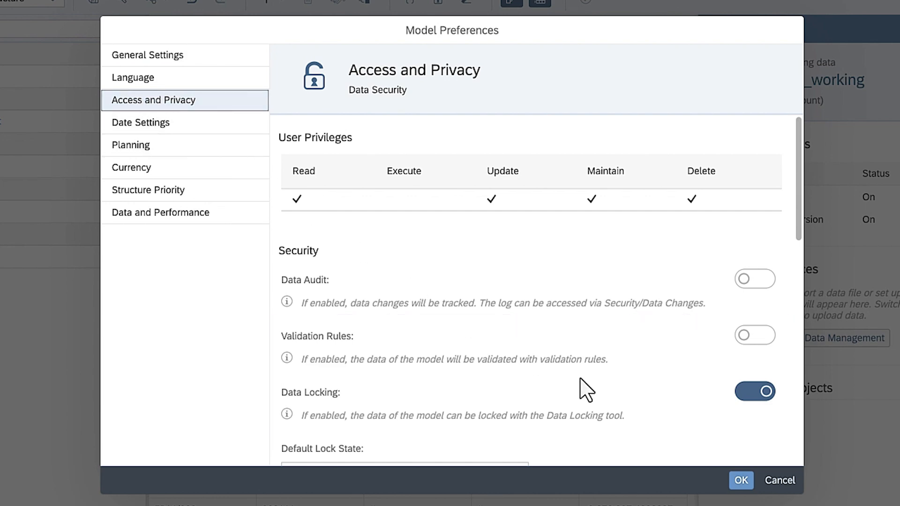
pyautogui.click(741, 481)
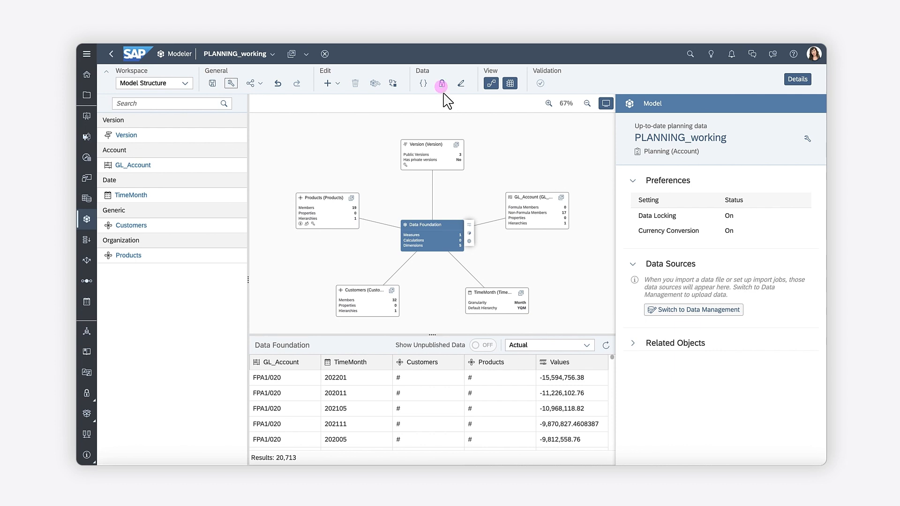
pyautogui.click(440, 84)
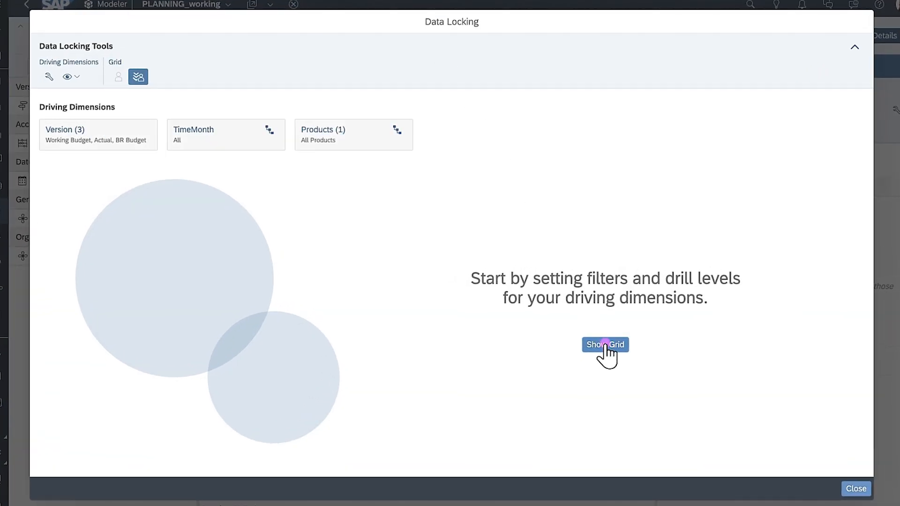
pyautogui.click(605, 344)
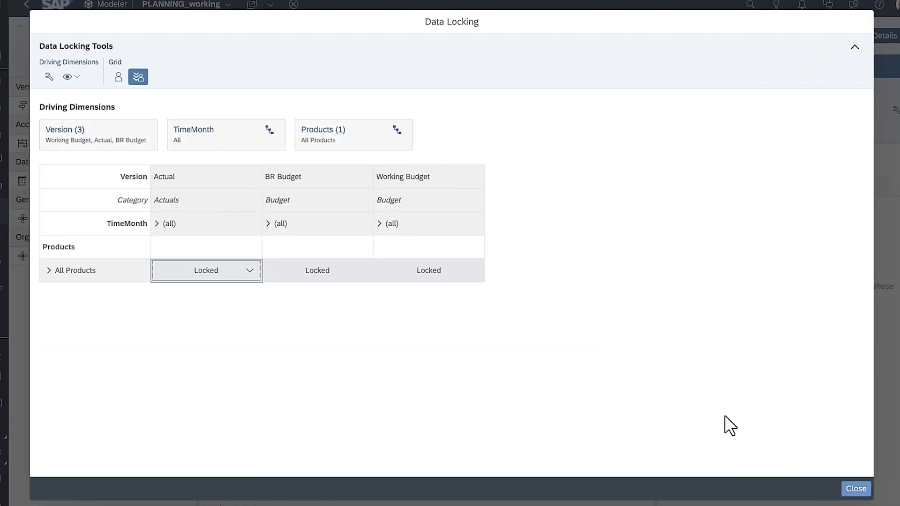
pyautogui.click(855, 488)
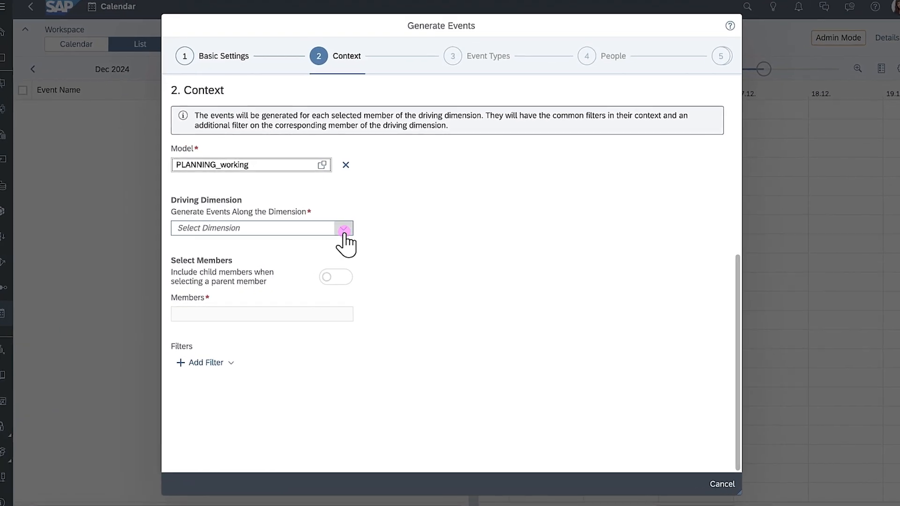
# Step: Make Products the driving dimension with members Cruise, Mountain, Racing and Youth
pyautogui.click(342, 227)
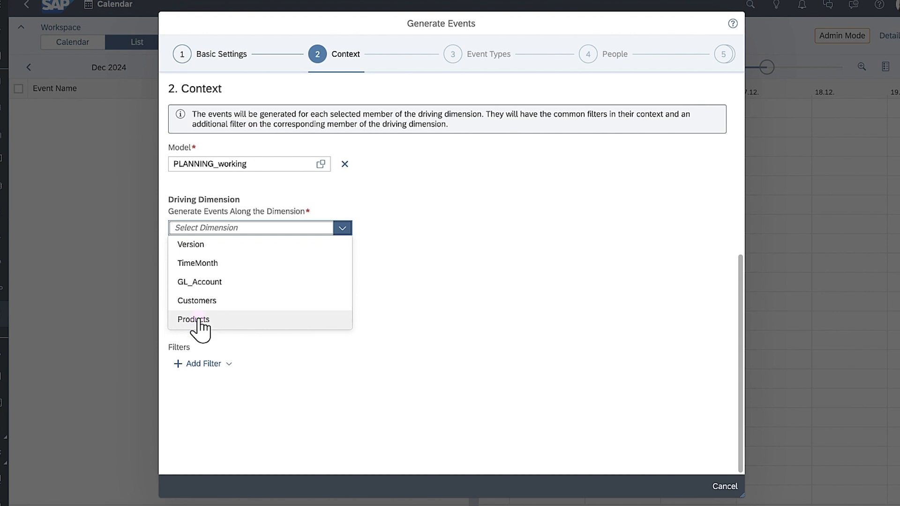
pyautogui.click(193, 319)
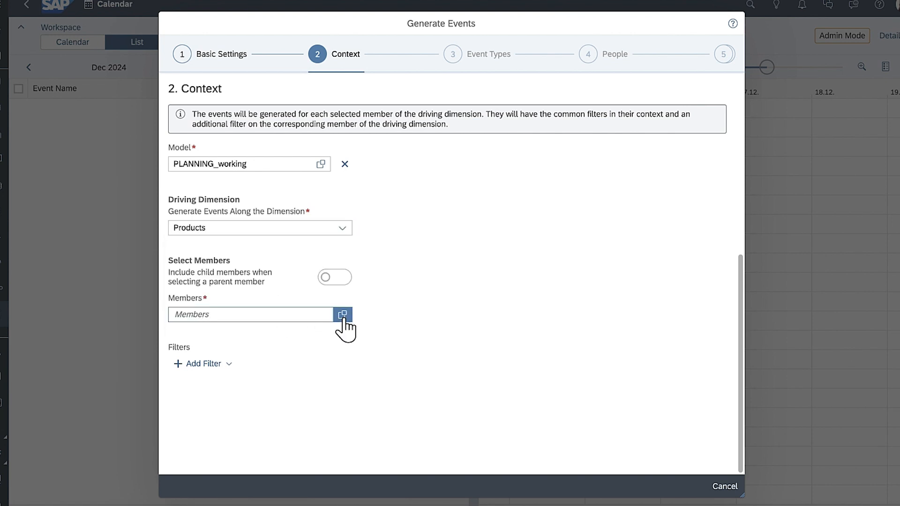
pyautogui.click(343, 313)
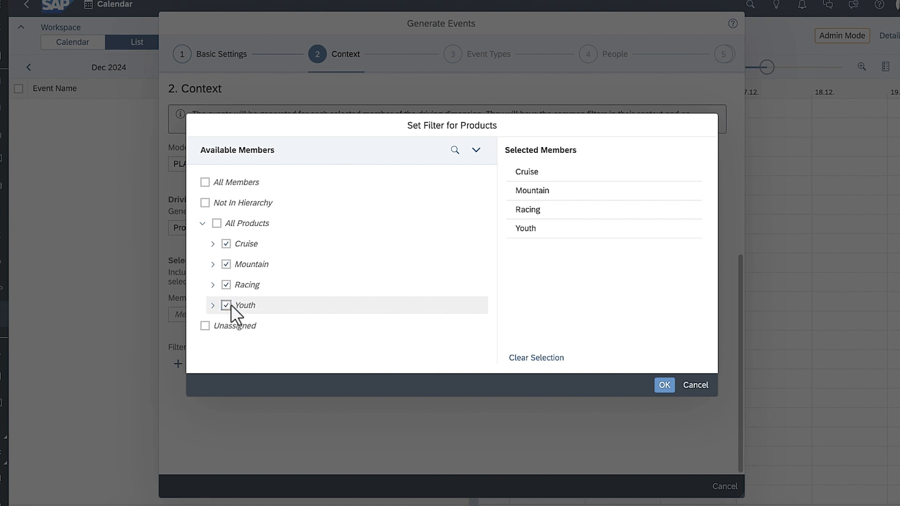
pyautogui.click(663, 385)
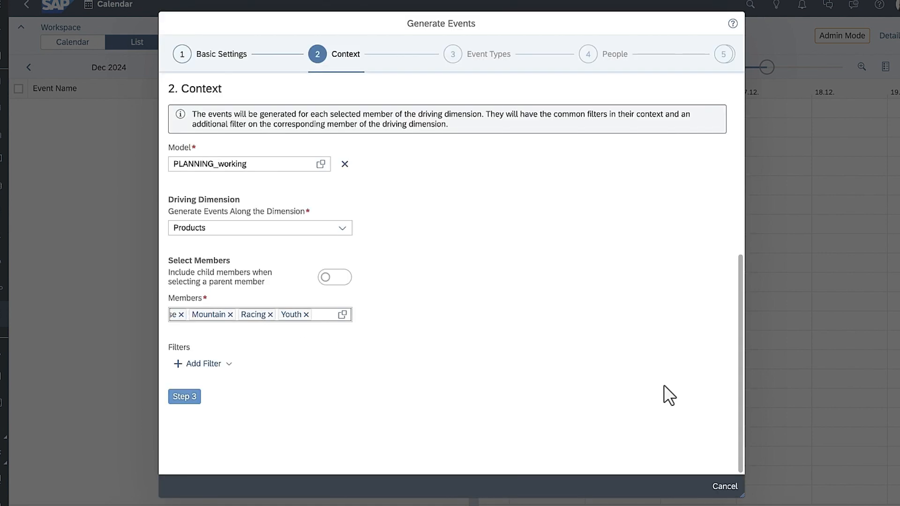
# Step: Leave the include-child-members option off and continue to the Event Types step
pyautogui.click(334, 276)
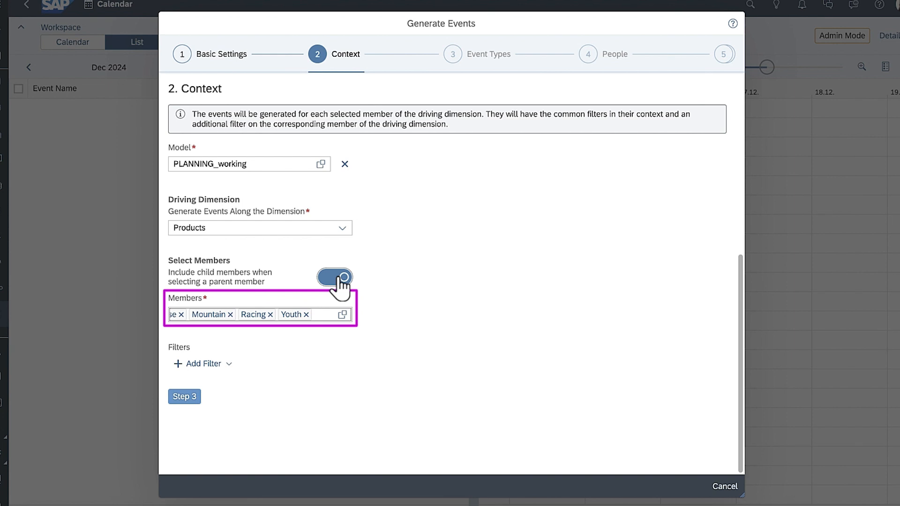
pyautogui.click(334, 277)
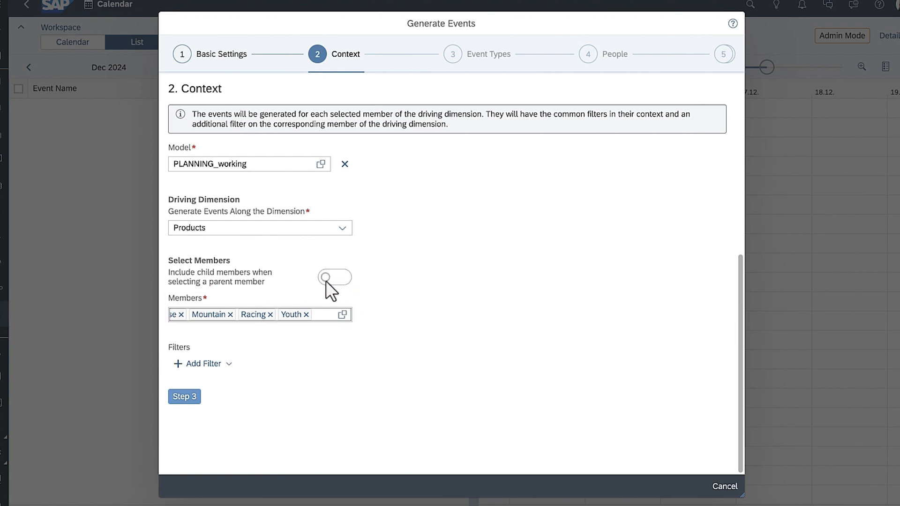
pyautogui.click(200, 363)
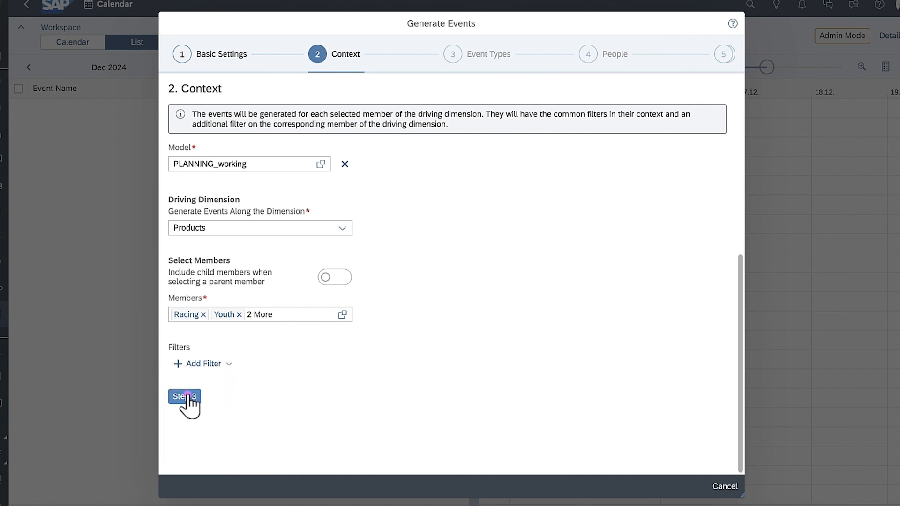
# Step: On Event Types, look at the template and composite-task options, then keep general and review tasks
pyautogui.click(184, 396)
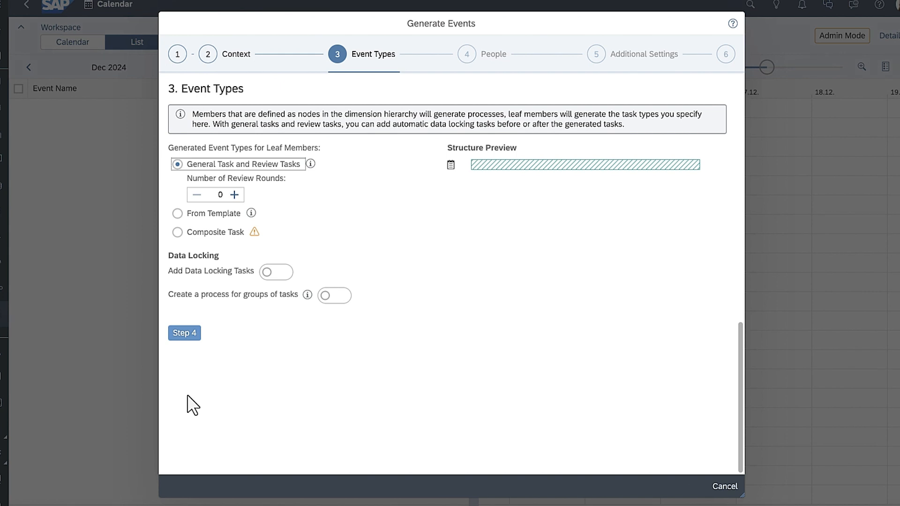
pyautogui.moveTo(189, 258)
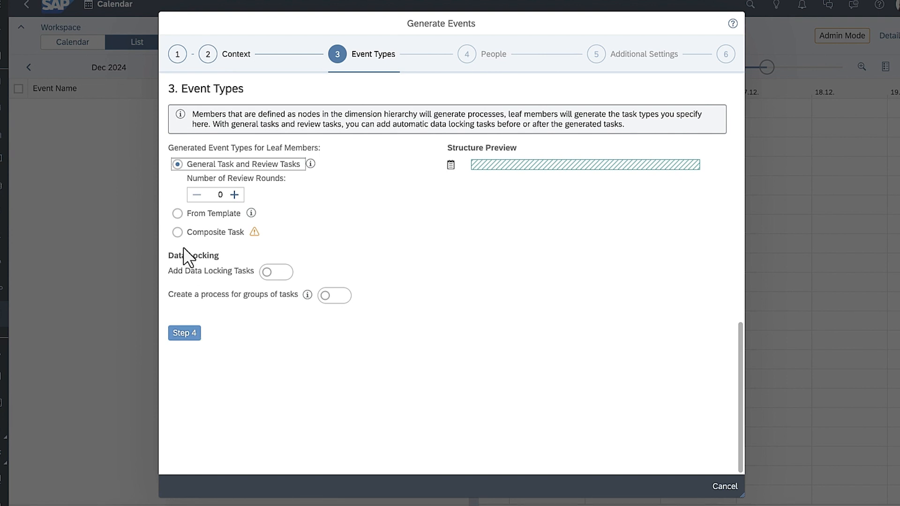
pyautogui.click(177, 213)
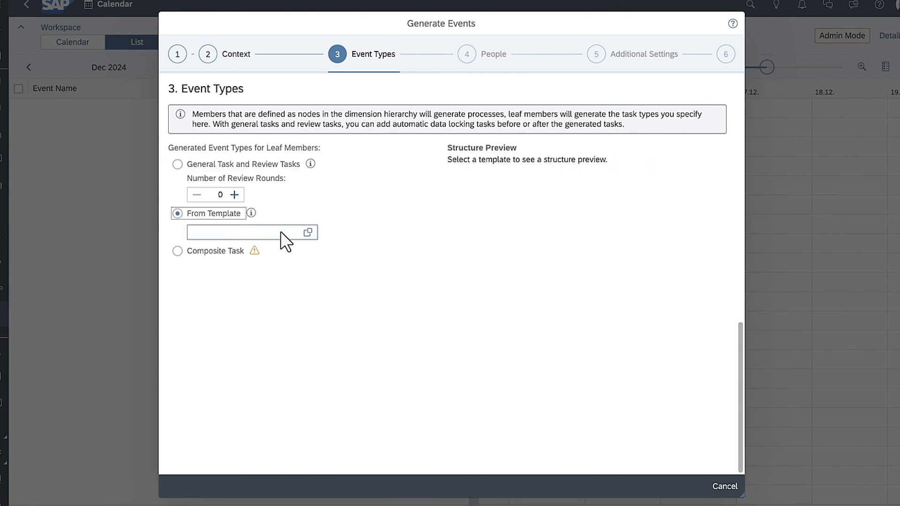
pyautogui.click(308, 232)
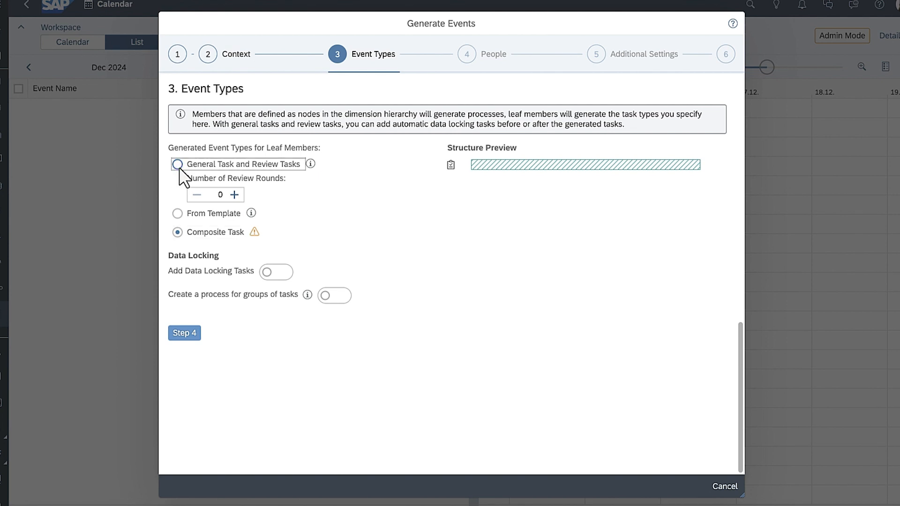
pyautogui.click(177, 164)
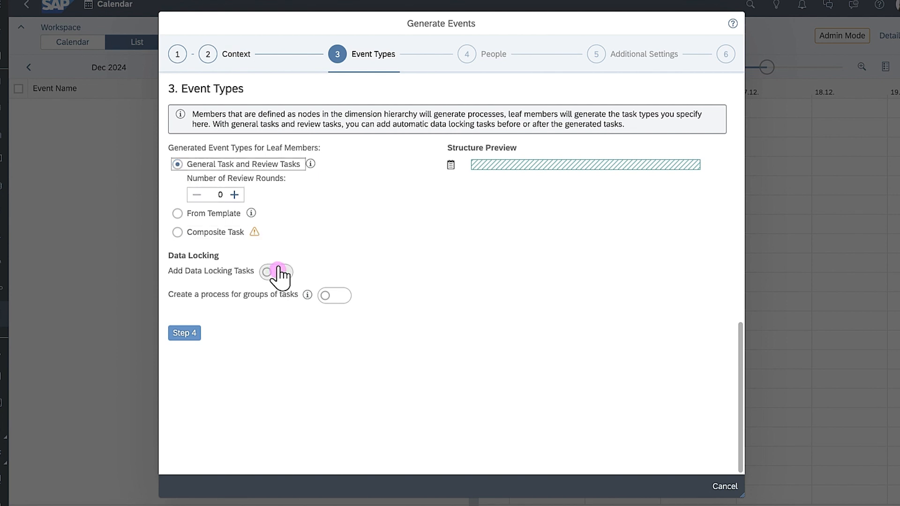
# Step: Leave automatic data locking tasks and the grouping process switched off
pyautogui.click(275, 271)
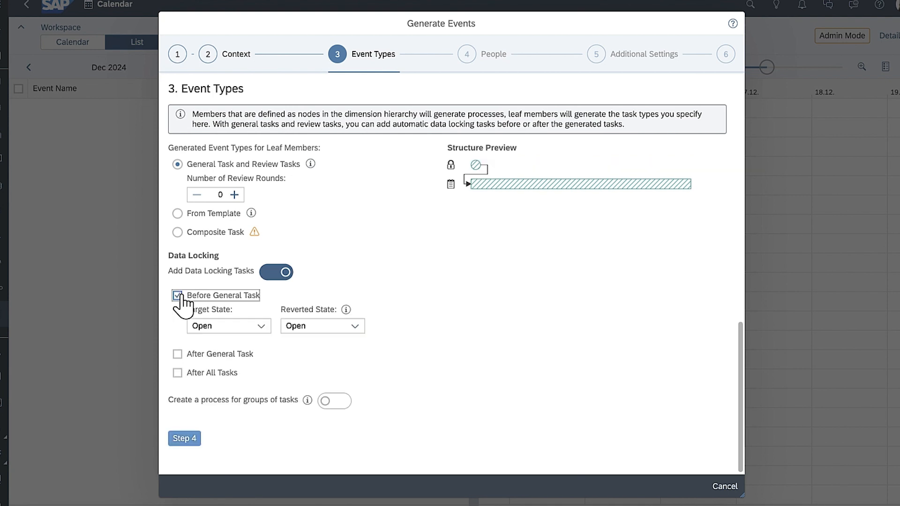
pyautogui.click(177, 295)
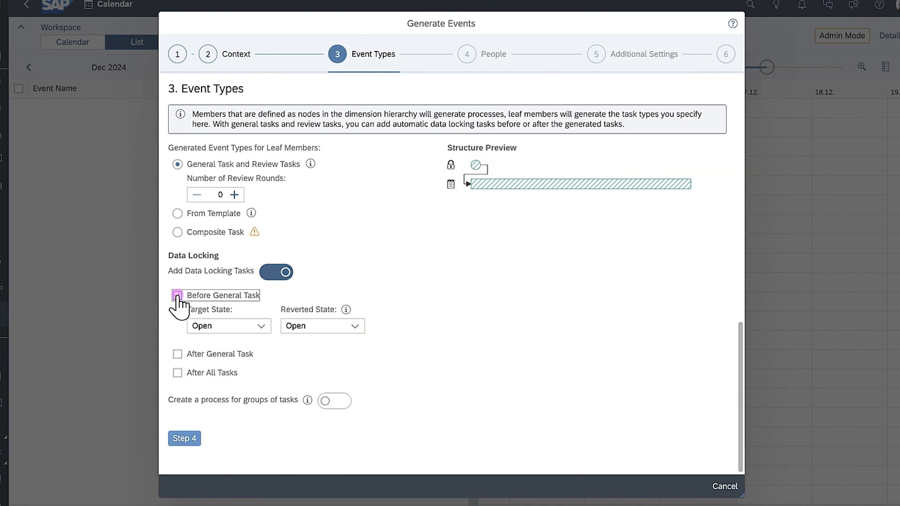
pyautogui.click(276, 271)
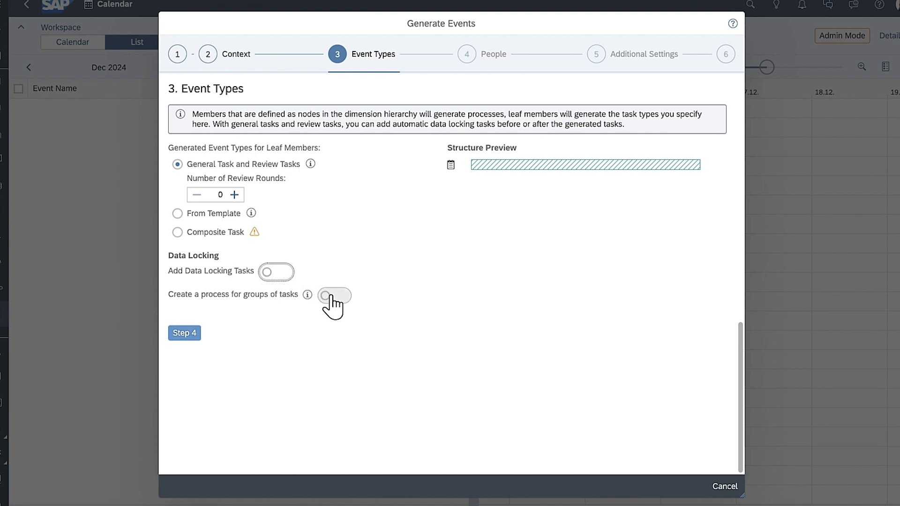
pyautogui.click(334, 294)
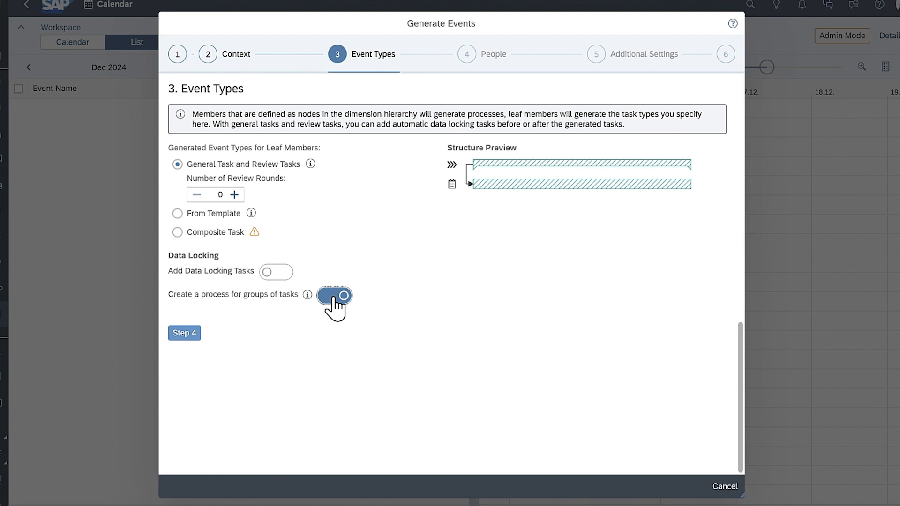
pyautogui.click(334, 295)
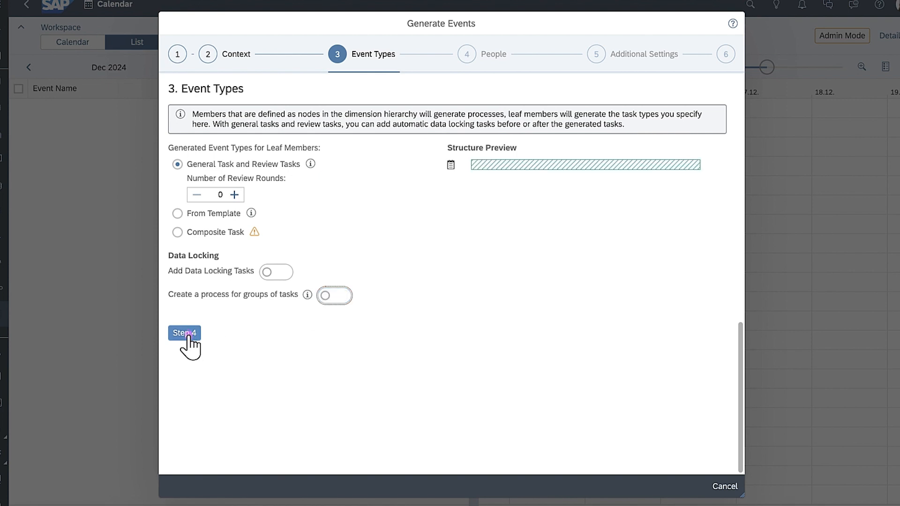
# Step: On the People step, fill assignees by the Person Responsible property
pyautogui.click(184, 333)
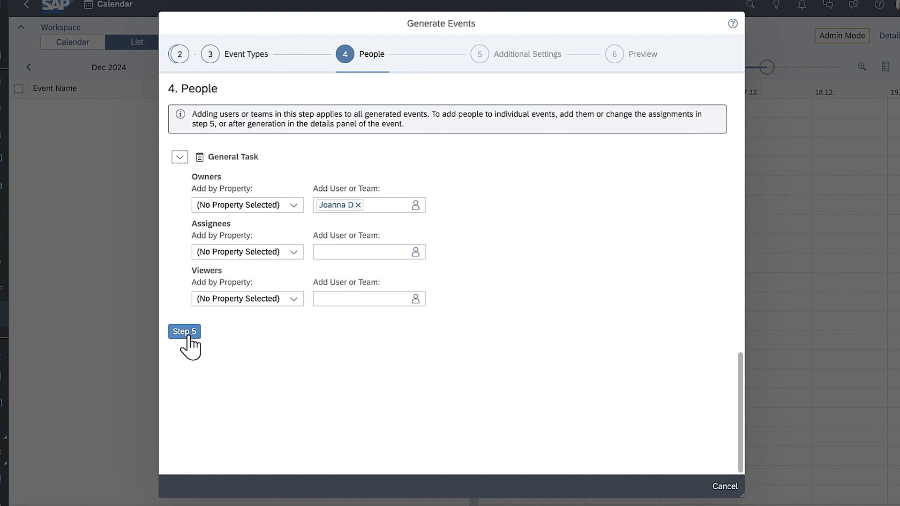
pyautogui.click(247, 251)
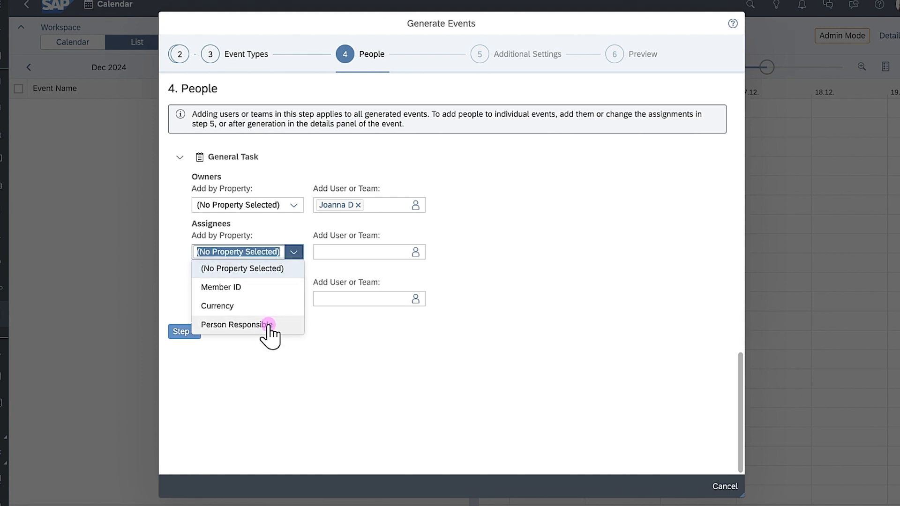
pyautogui.click(235, 324)
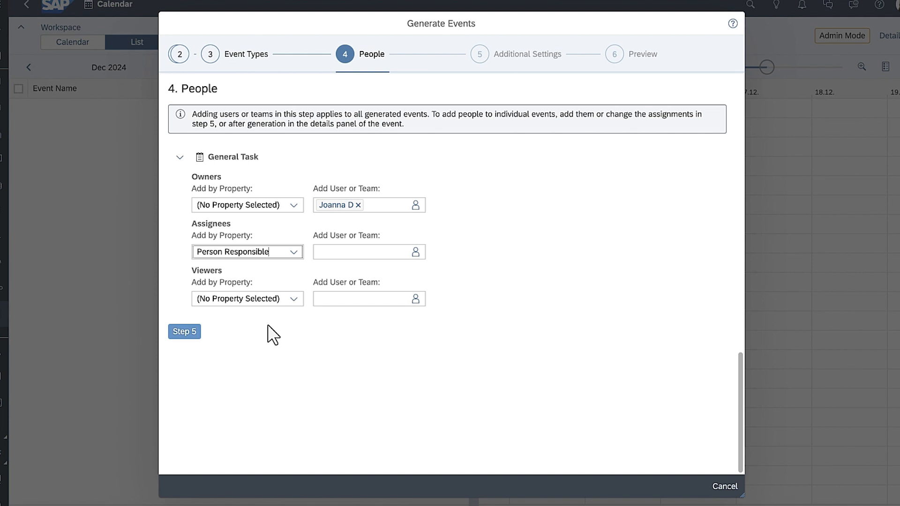
pyautogui.moveTo(416, 298)
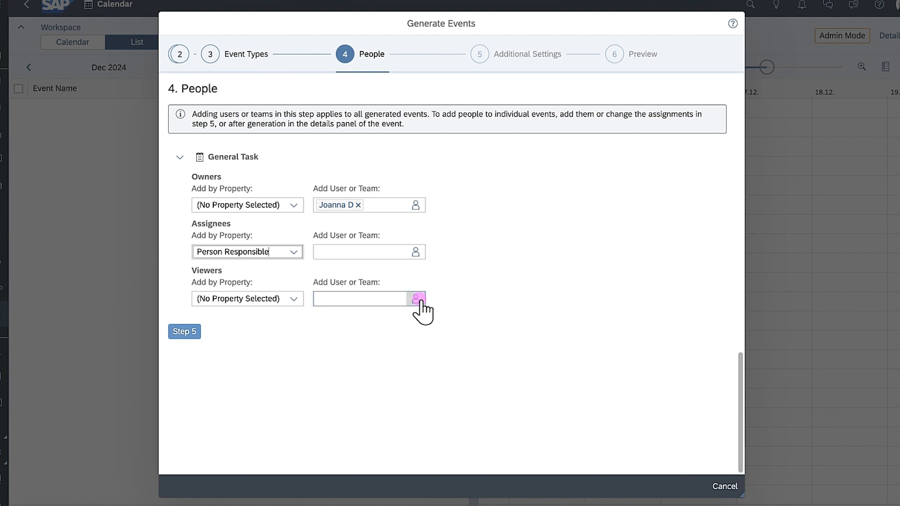
pyautogui.click(415, 299)
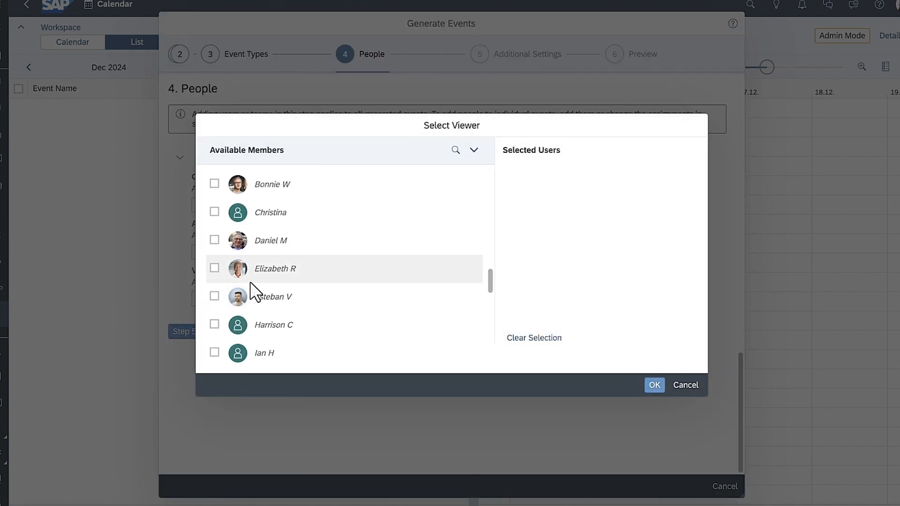
pyautogui.click(215, 268)
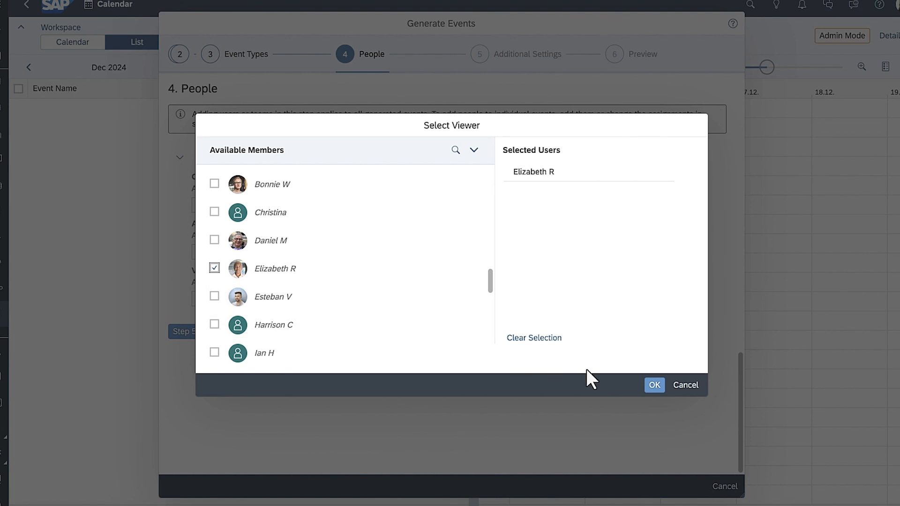
pyautogui.click(654, 386)
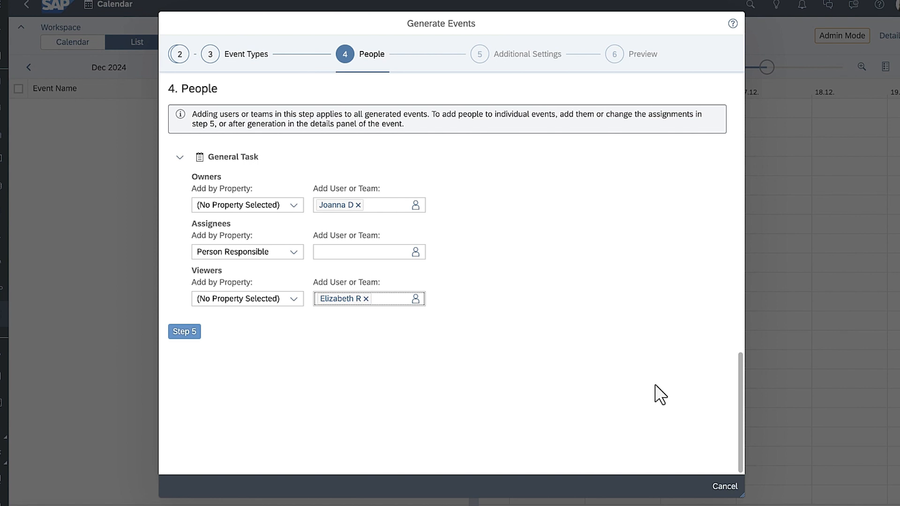
# Step: Keep the naming rule Budget Review – Member Description in Additional Settings
pyautogui.click(184, 331)
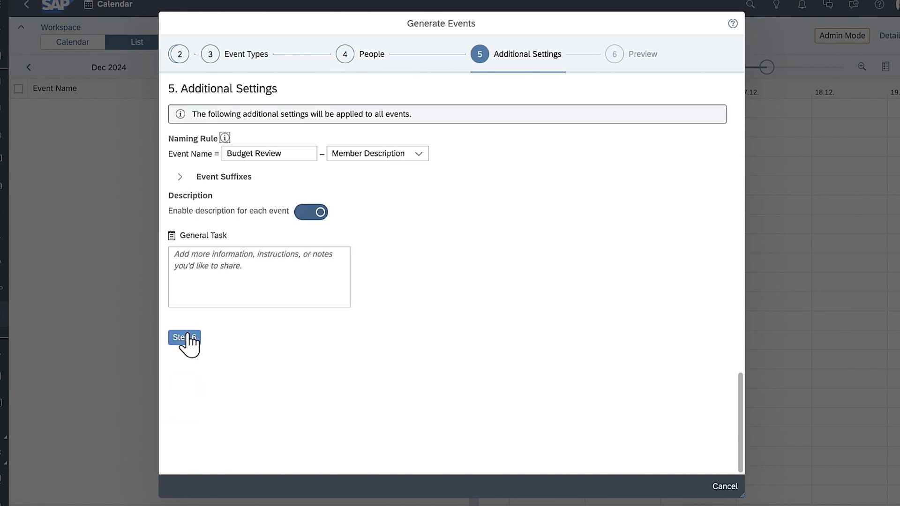
pyautogui.click(418, 153)
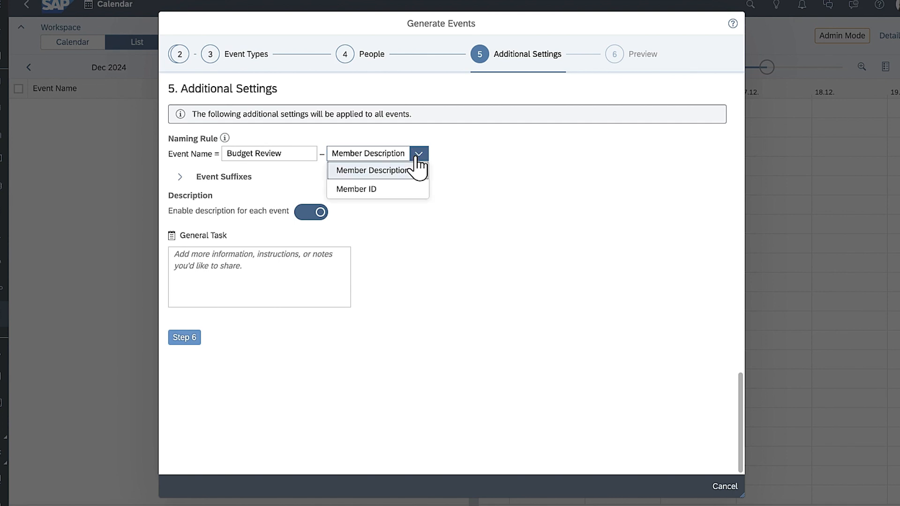
pyautogui.click(376, 170)
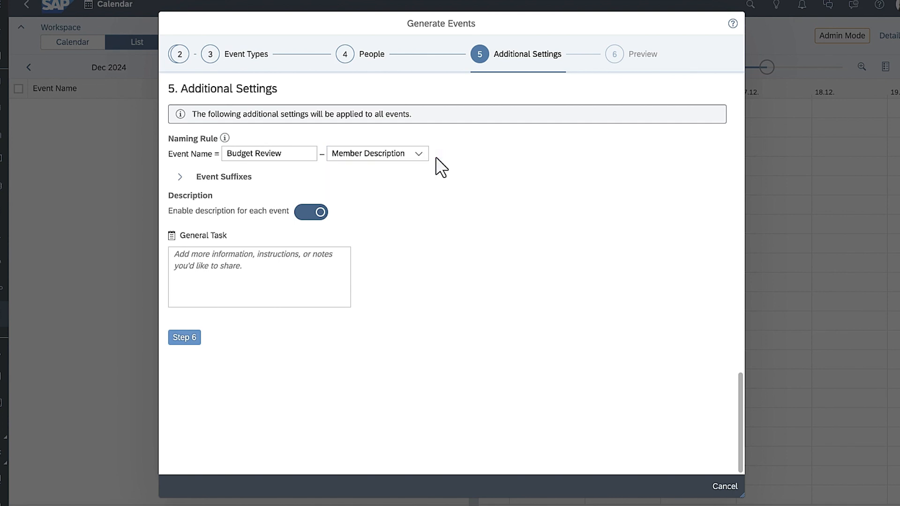
pyautogui.moveTo(386, 176)
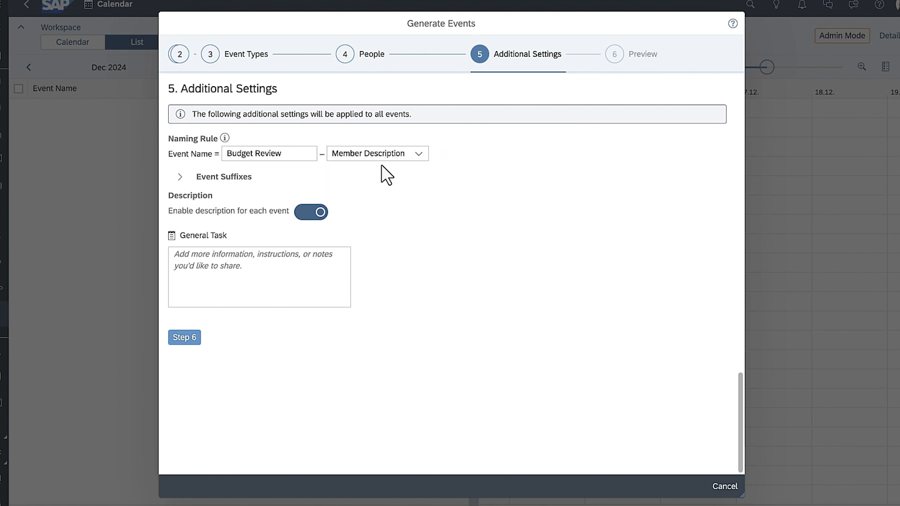
# Step: Review the event suffixes, preview the events and generate the 5 tasks and processes
pyautogui.click(179, 176)
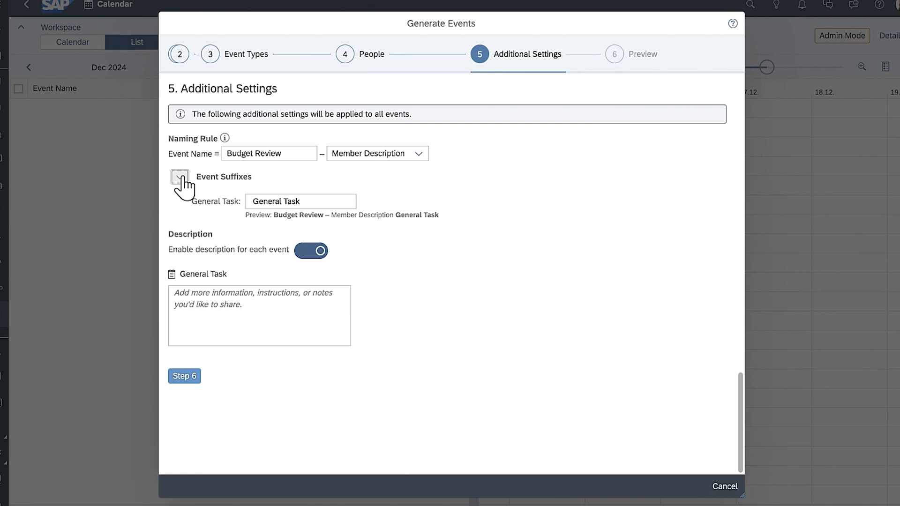
pyautogui.click(179, 176)
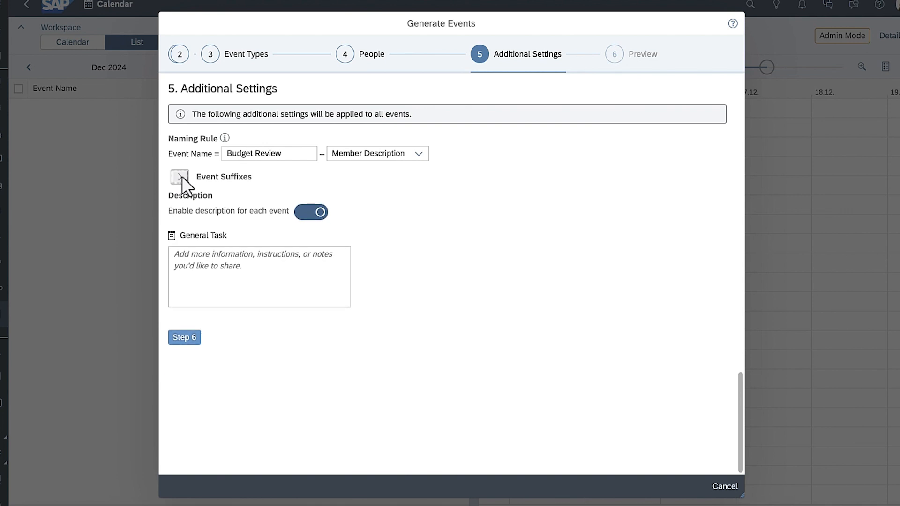
pyautogui.click(184, 337)
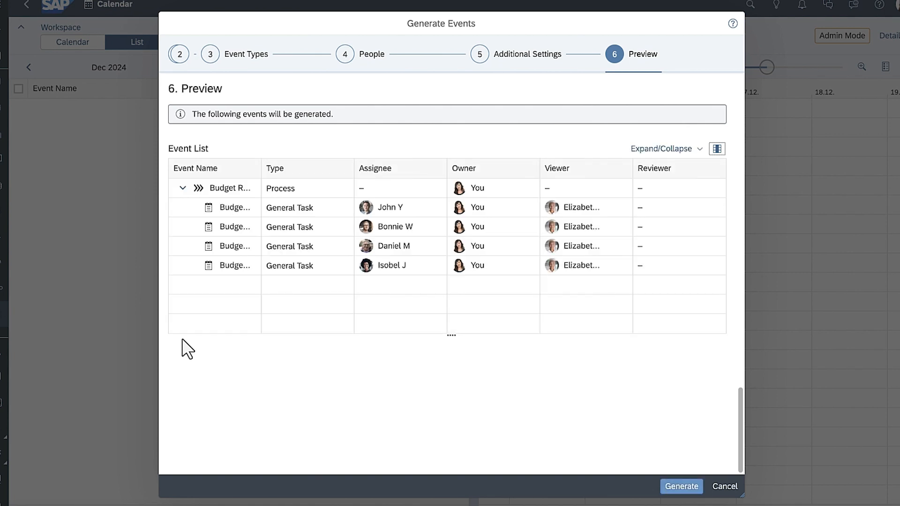
pyautogui.click(681, 486)
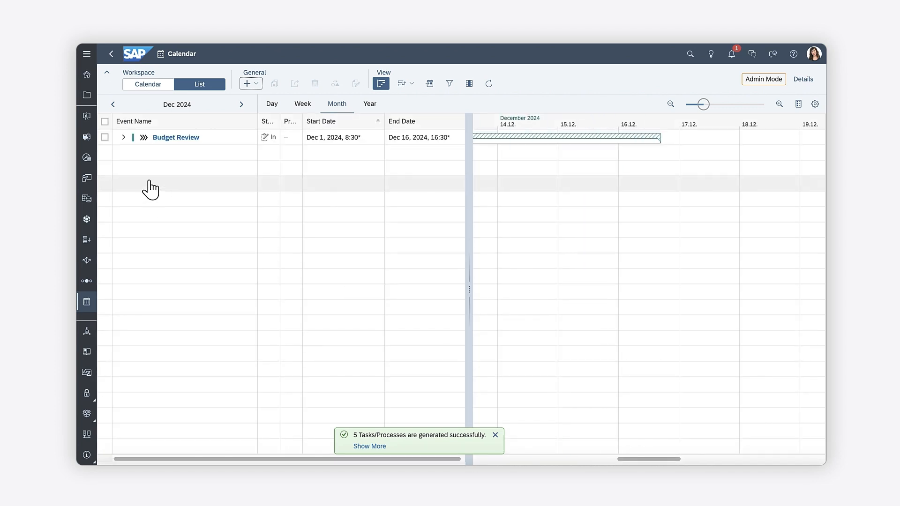
# Step: Expand Budget Review, review the Cruise task's details, then bring up the process's own details
pyautogui.click(123, 138)
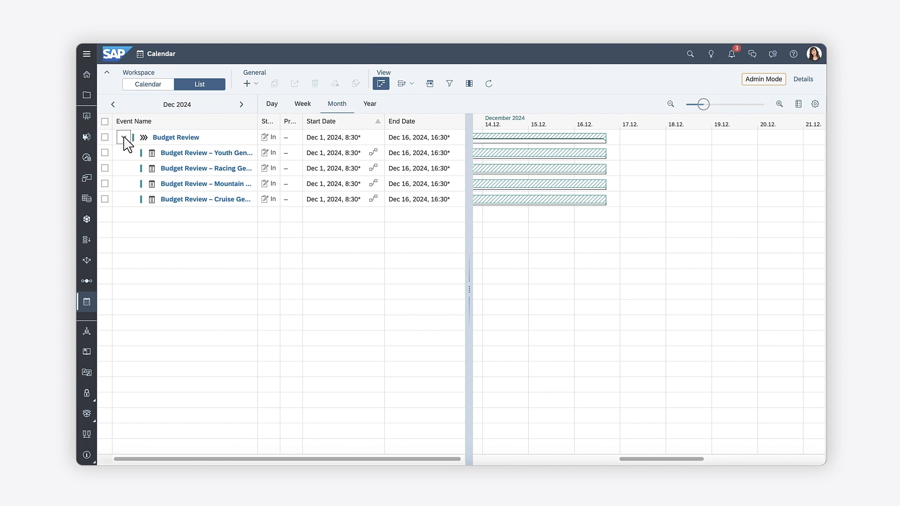
pyautogui.click(122, 136)
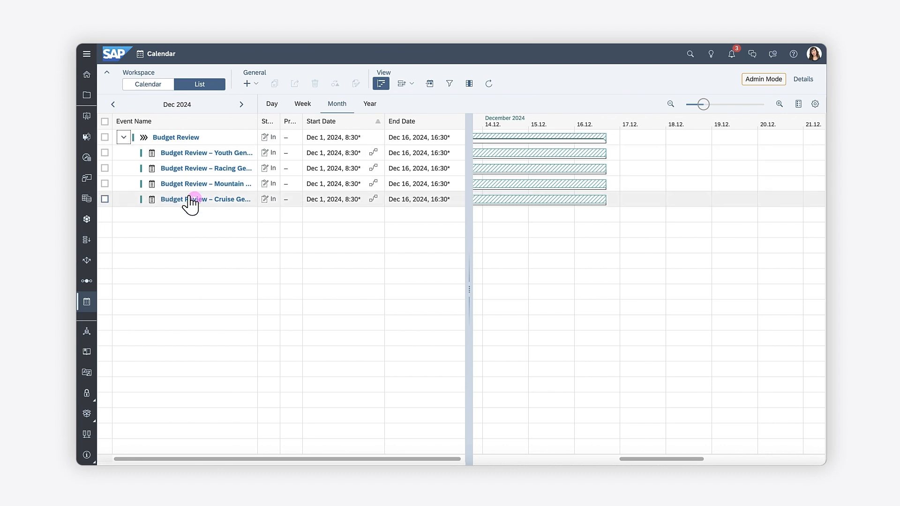
pyautogui.click(205, 199)
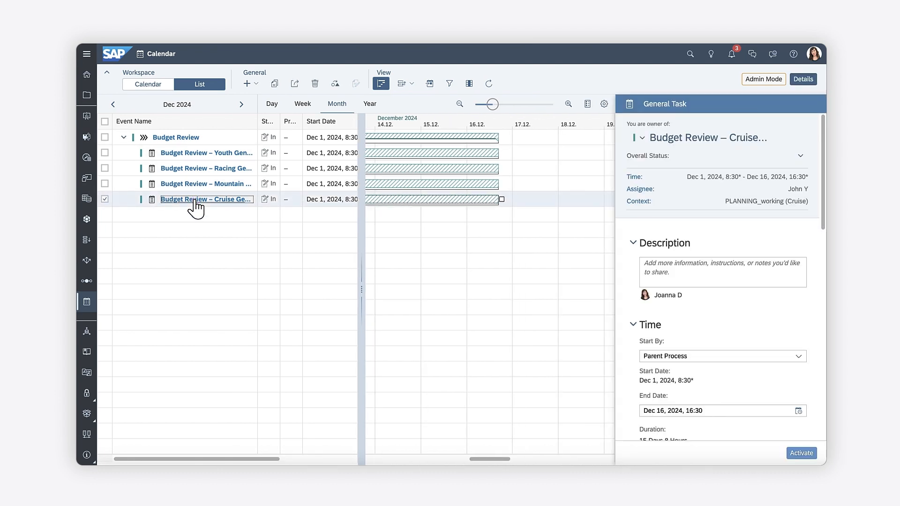
pyautogui.scroll(-3)
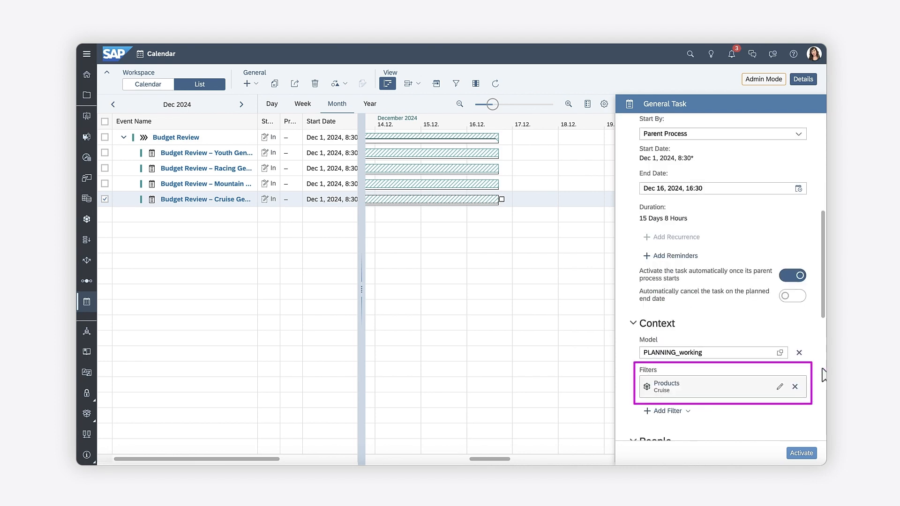
pyautogui.scroll(-3)
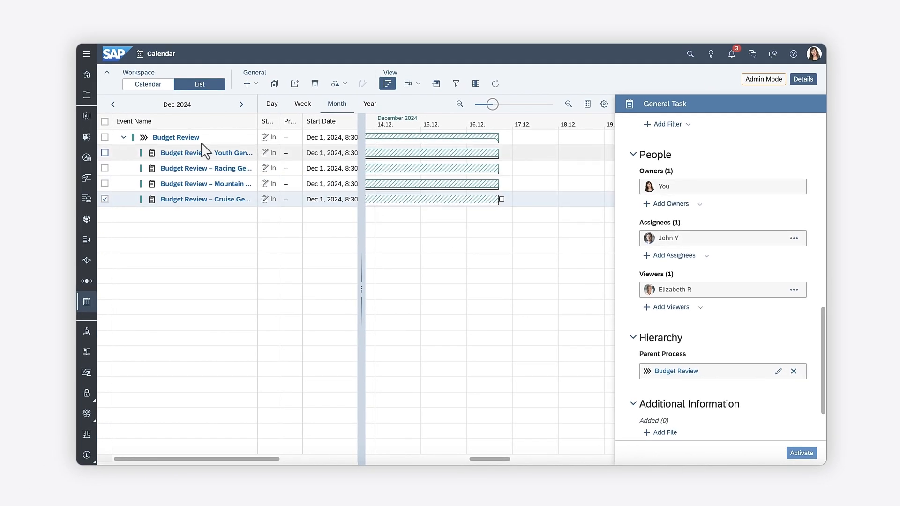
pyautogui.click(176, 136)
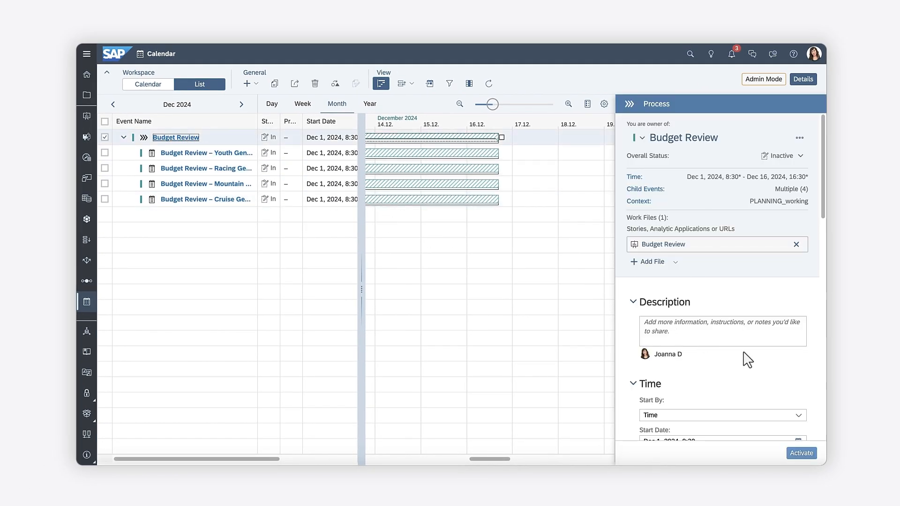
# Step: Extend the process end date to Dec 17, 16:30, changing process duration only, not child tasks
pyautogui.scroll(-3)
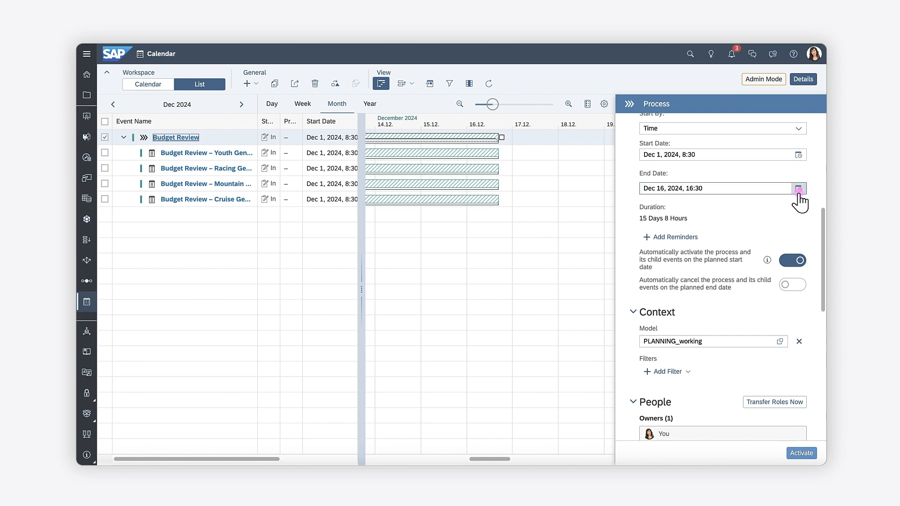
pyautogui.click(798, 188)
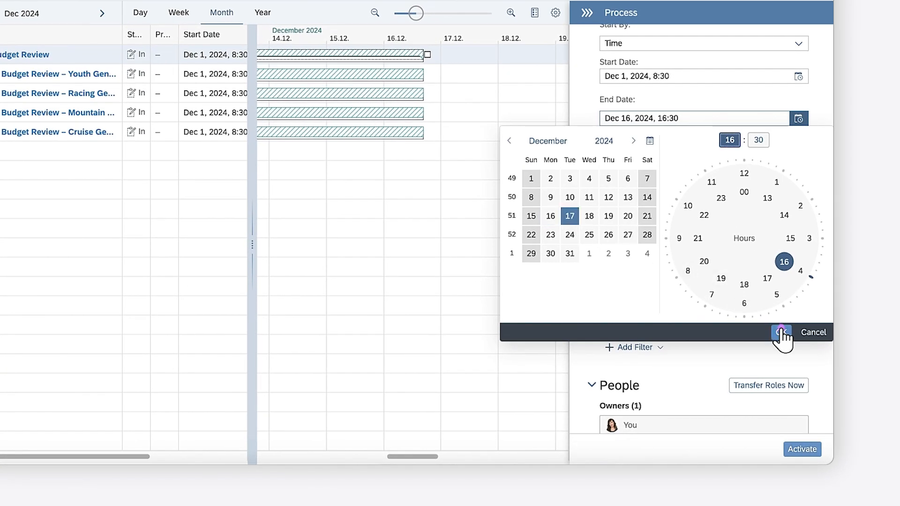
pyautogui.click(781, 333)
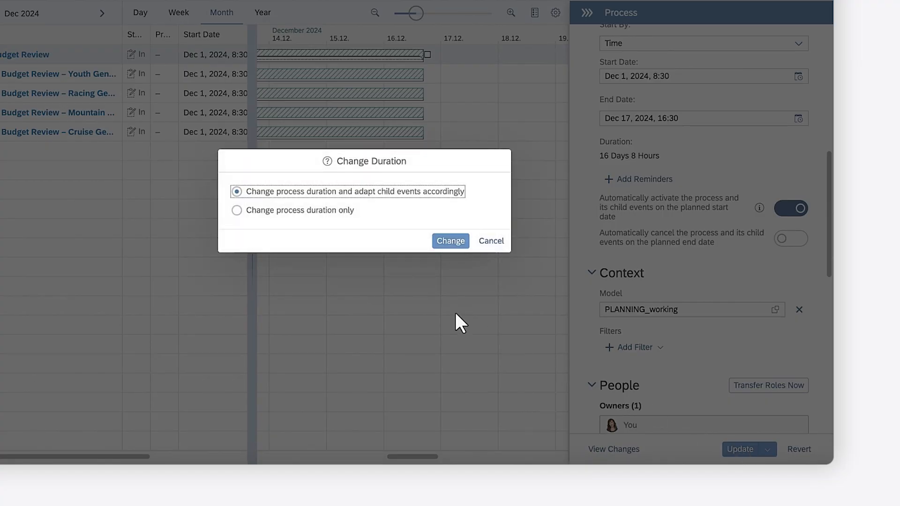
pyautogui.click(236, 210)
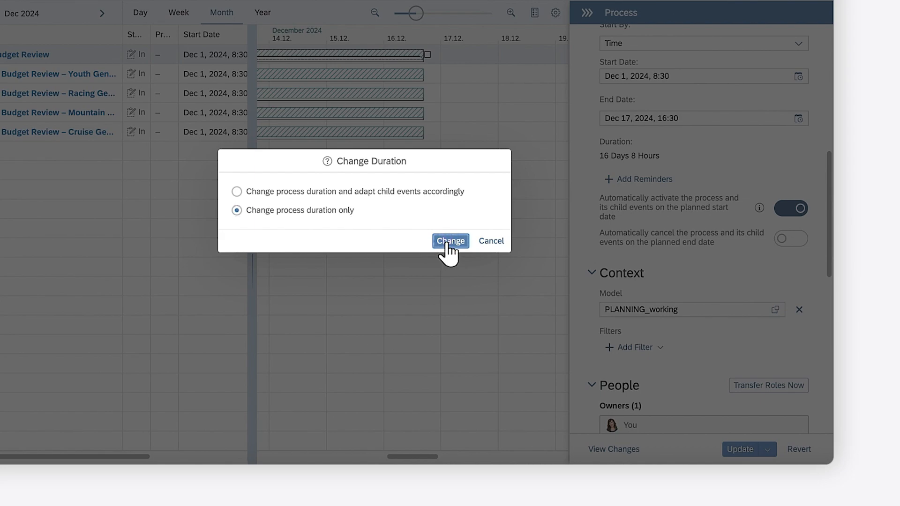
pyautogui.click(449, 240)
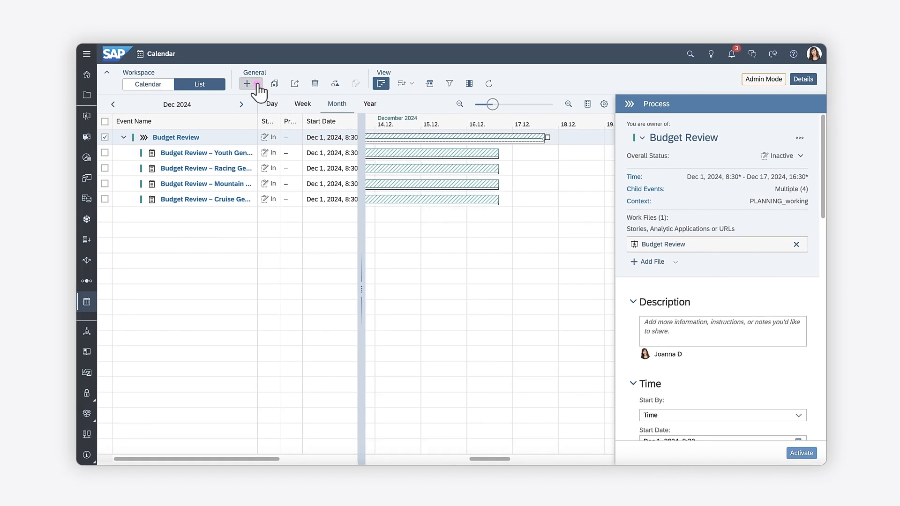
# Step: Create a review task named 'Manager Approval' depending on all four product tasks being Successful
pyautogui.click(248, 83)
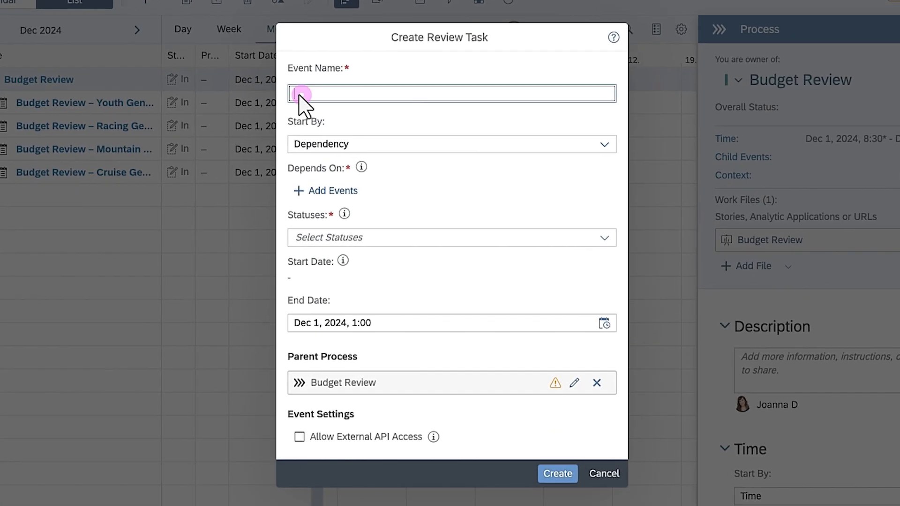
pyautogui.write('Manager Approval')
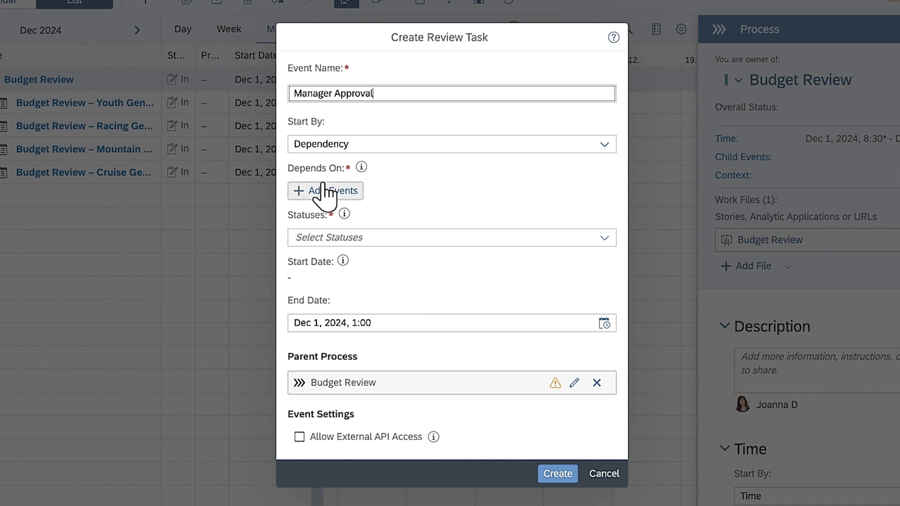
pyautogui.click(325, 191)
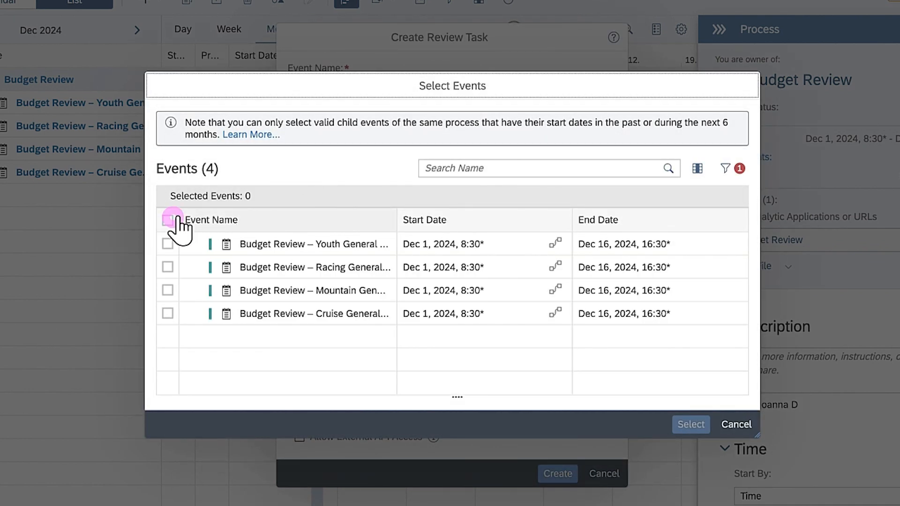
pyautogui.click(168, 220)
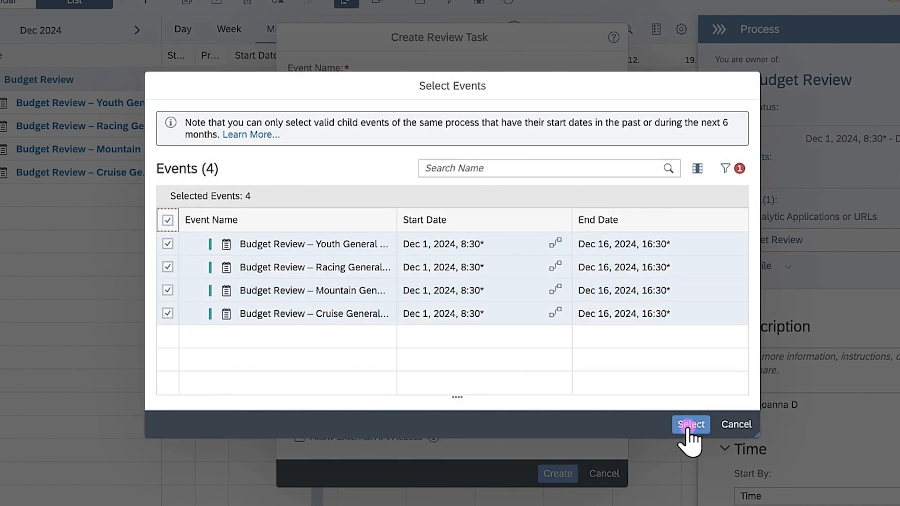
pyautogui.click(690, 425)
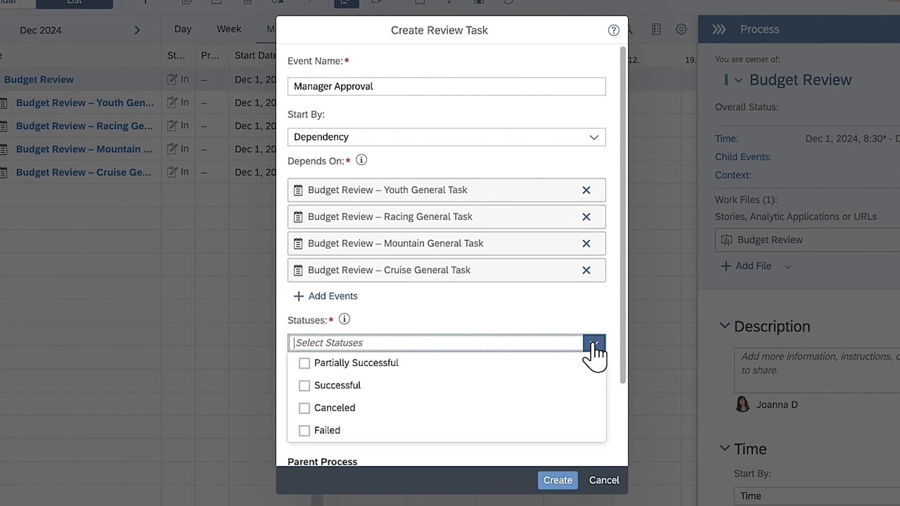
pyautogui.click(305, 385)
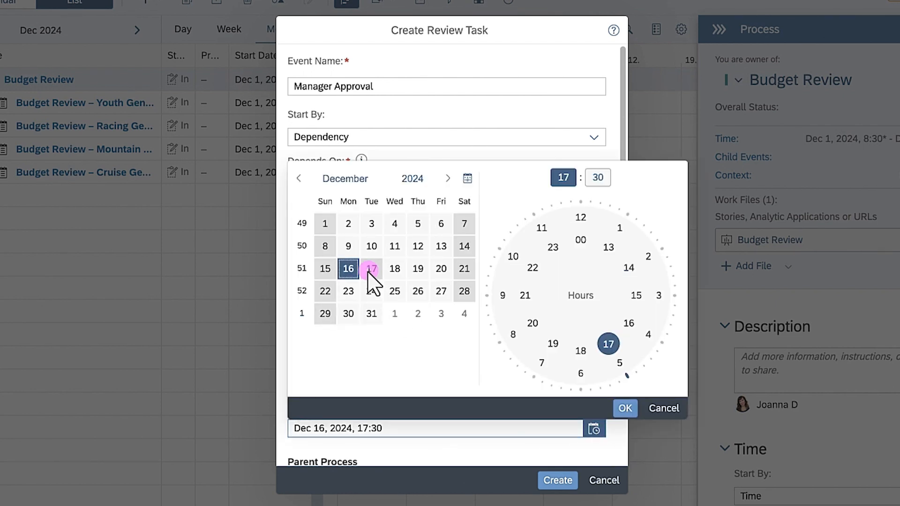
pyautogui.click(580, 217)
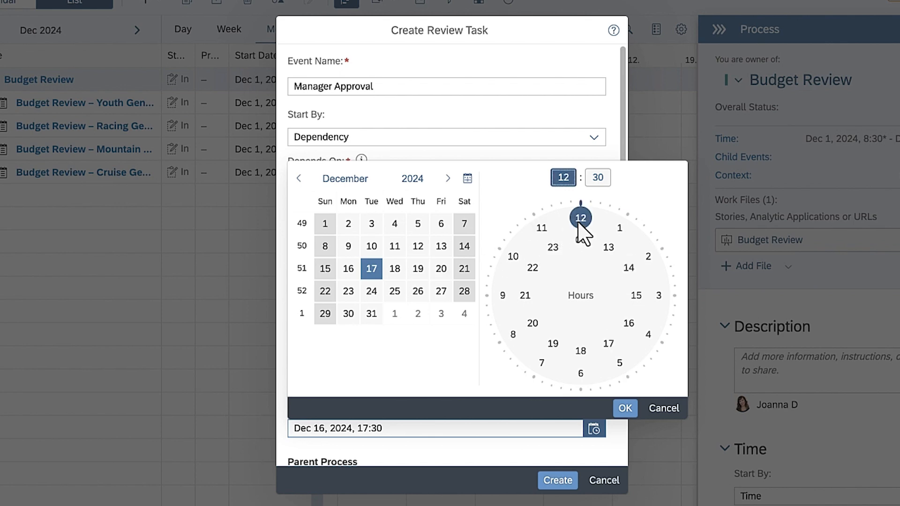
pyautogui.click(624, 408)
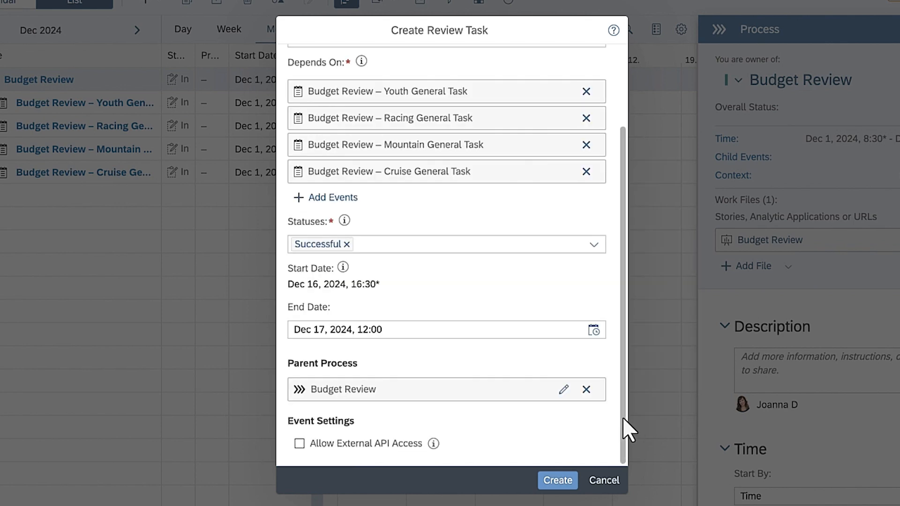
pyautogui.click(556, 480)
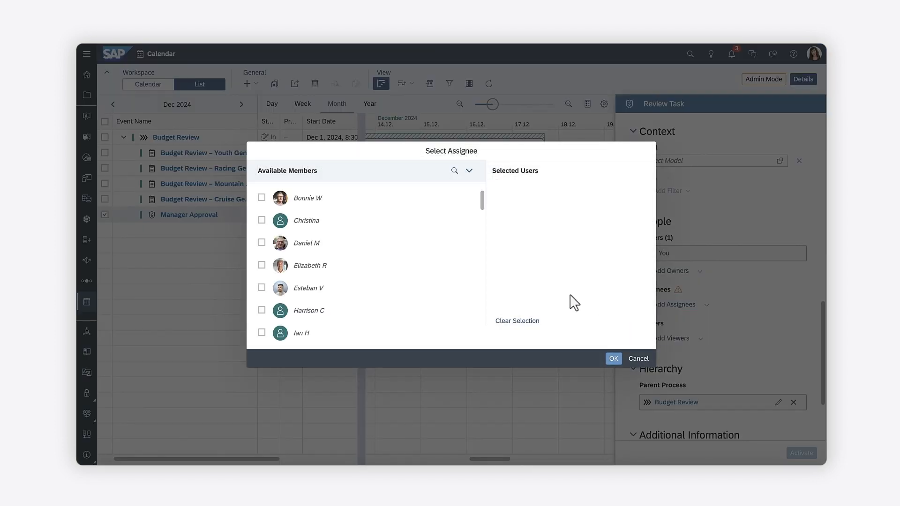
pyautogui.click(261, 264)
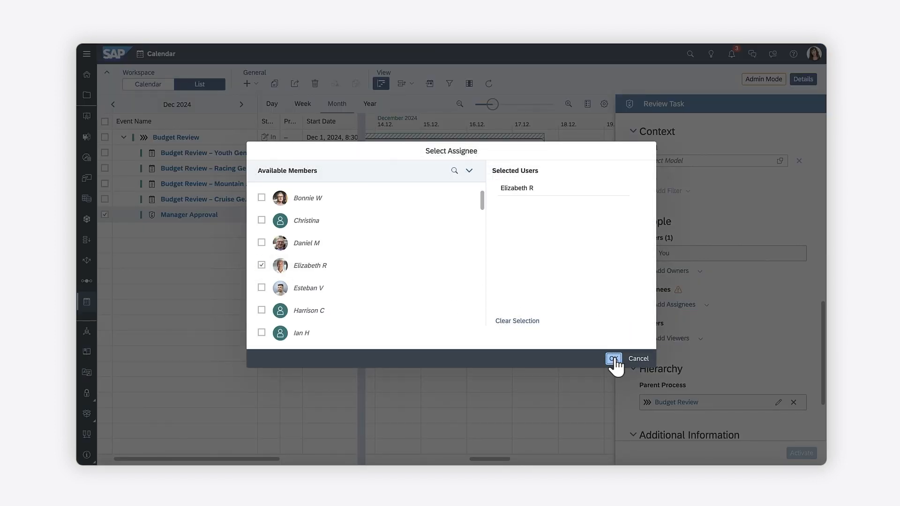
pyautogui.click(613, 358)
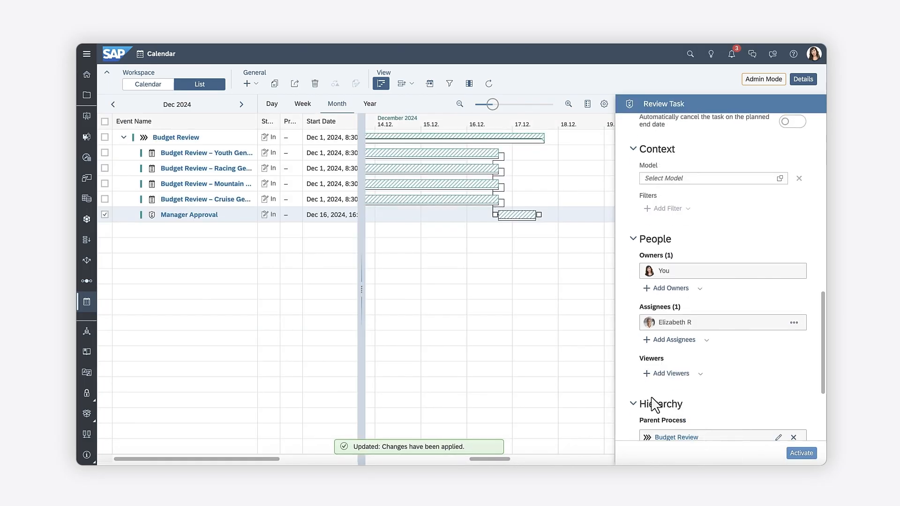
# Step: Create a Data Locking task with automatic locks, starting by dependency on Manager Approval being Successful
pyautogui.click(175, 136)
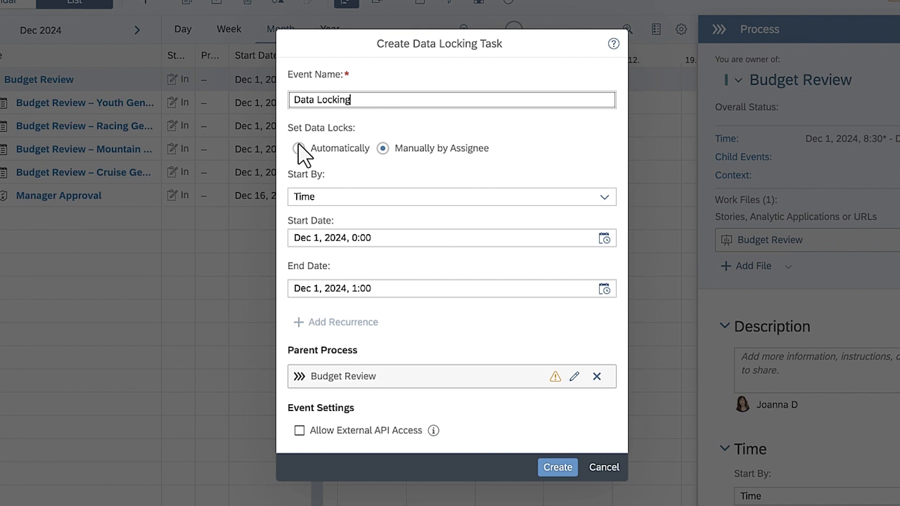
pyautogui.click(298, 148)
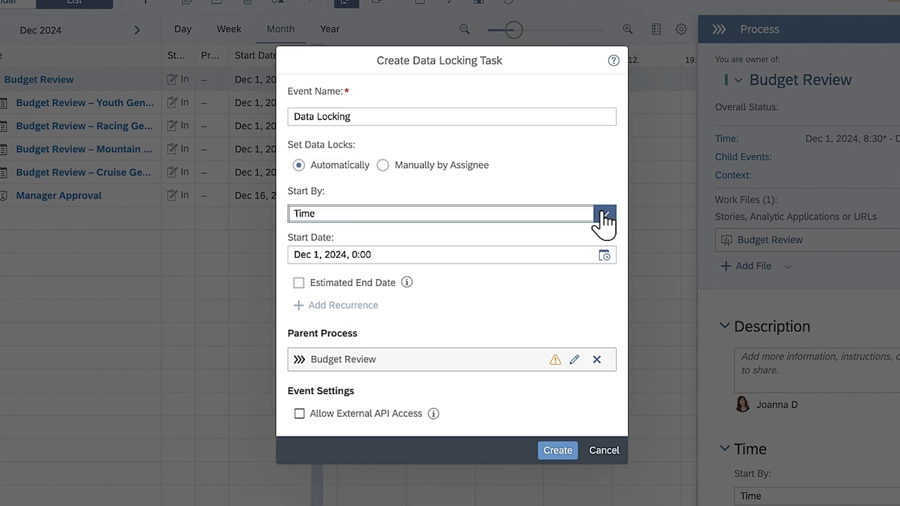
pyautogui.click(603, 214)
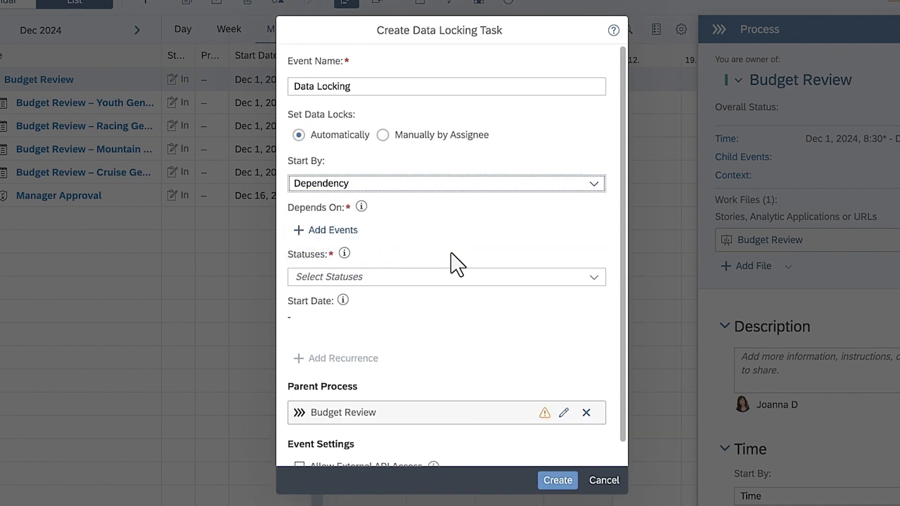
pyautogui.click(332, 230)
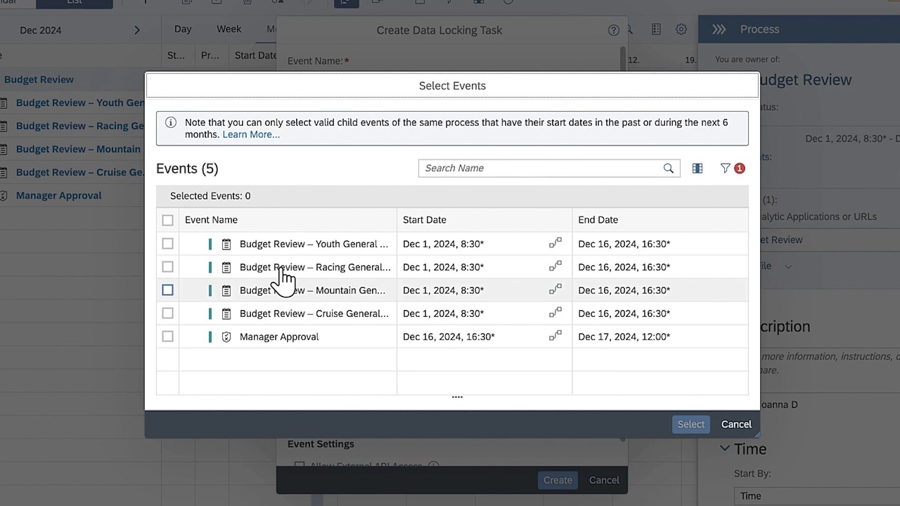
pyautogui.click(167, 337)
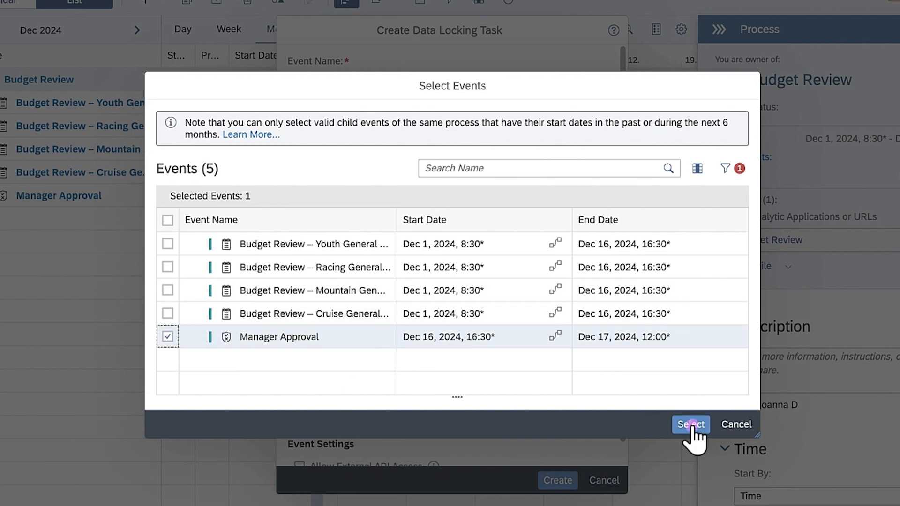
pyautogui.click(690, 425)
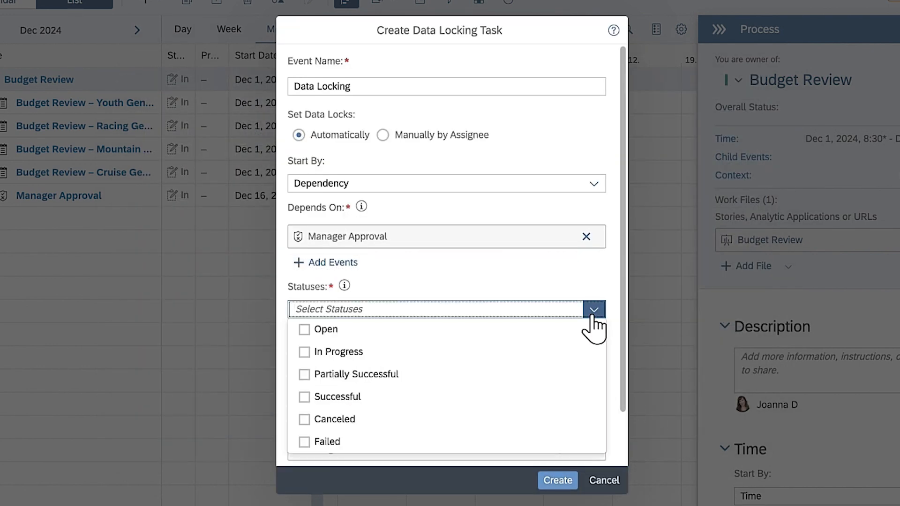
pyautogui.click(304, 396)
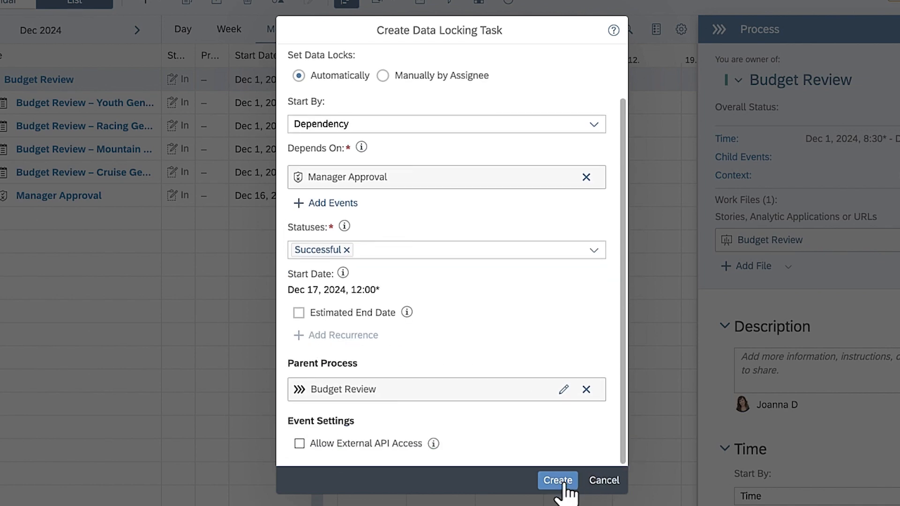
pyautogui.click(555, 480)
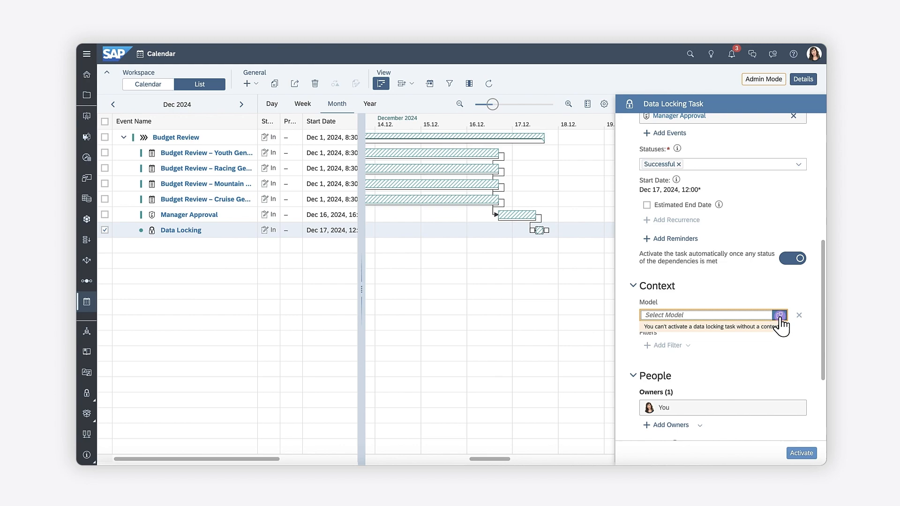
# Step: Set the locking task's model to PLANNING_working with reverted state Open, update it and show Budget Review details
pyautogui.click(779, 315)
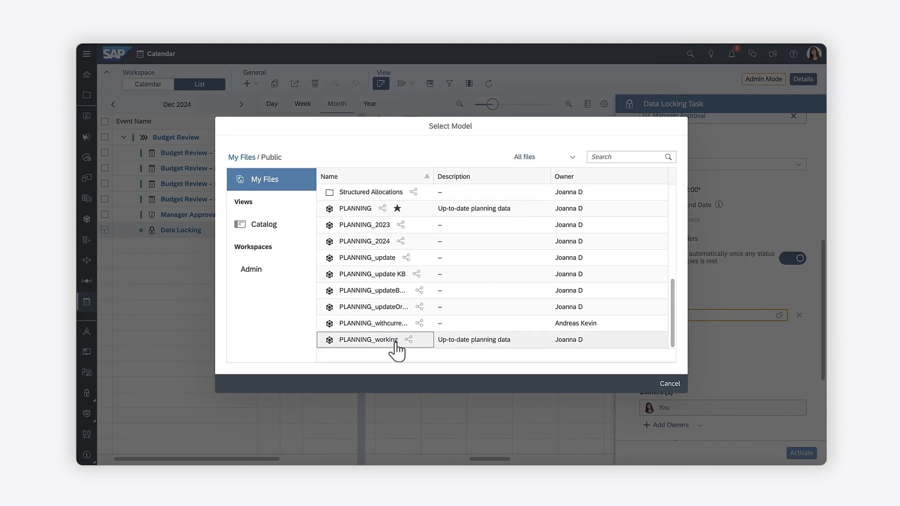
pyautogui.doubleClick(366, 339)
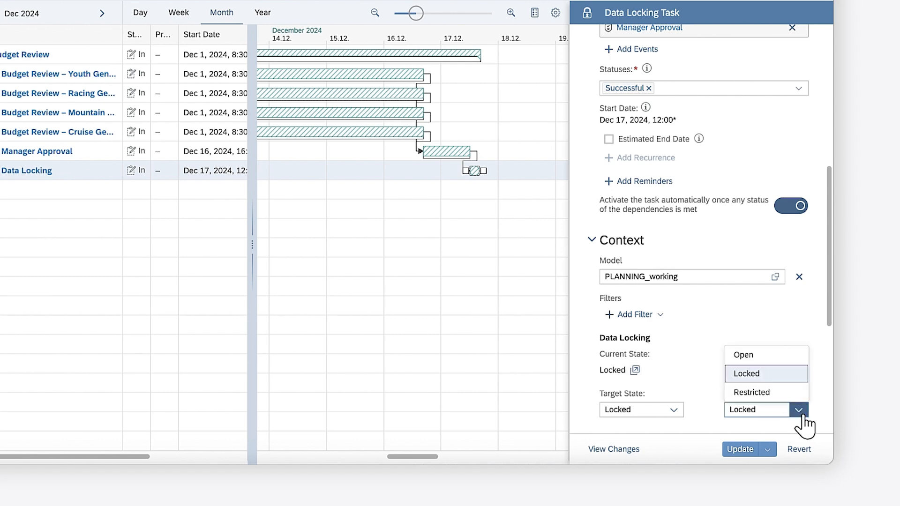
pyautogui.click(743, 355)
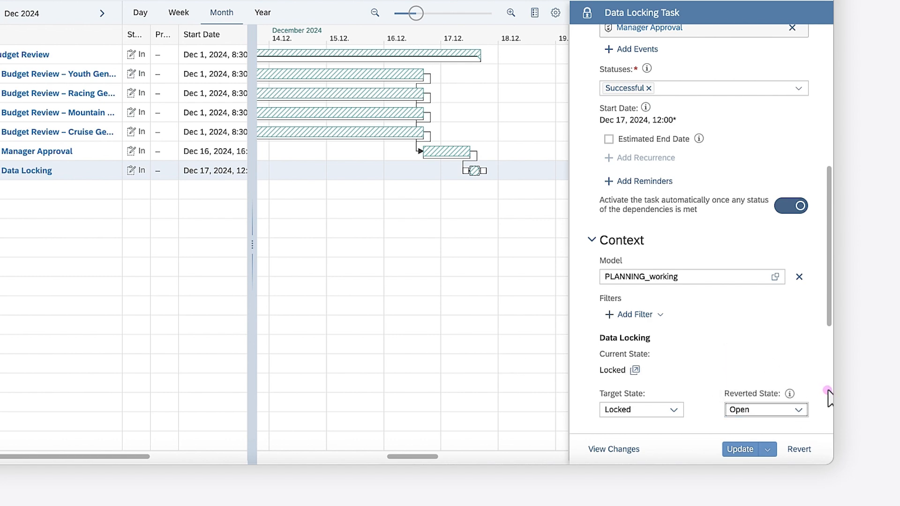
pyautogui.click(742, 448)
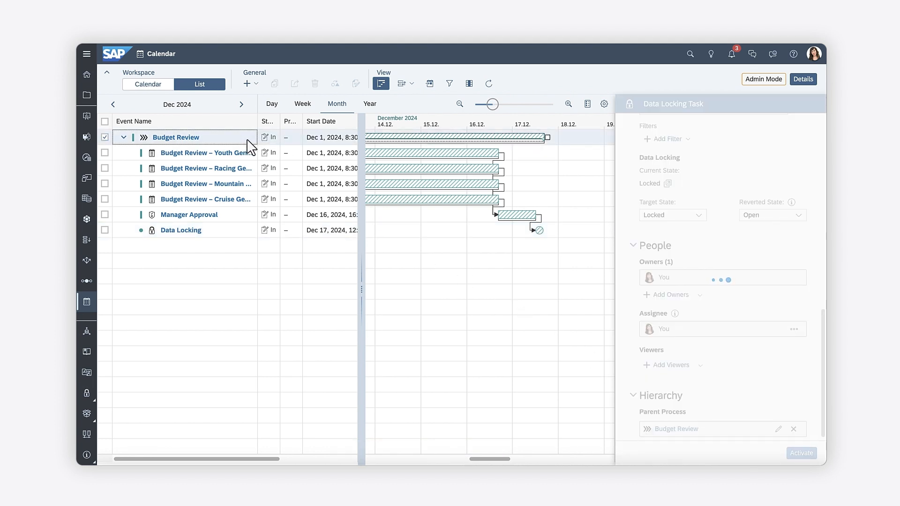
pyautogui.click(175, 137)
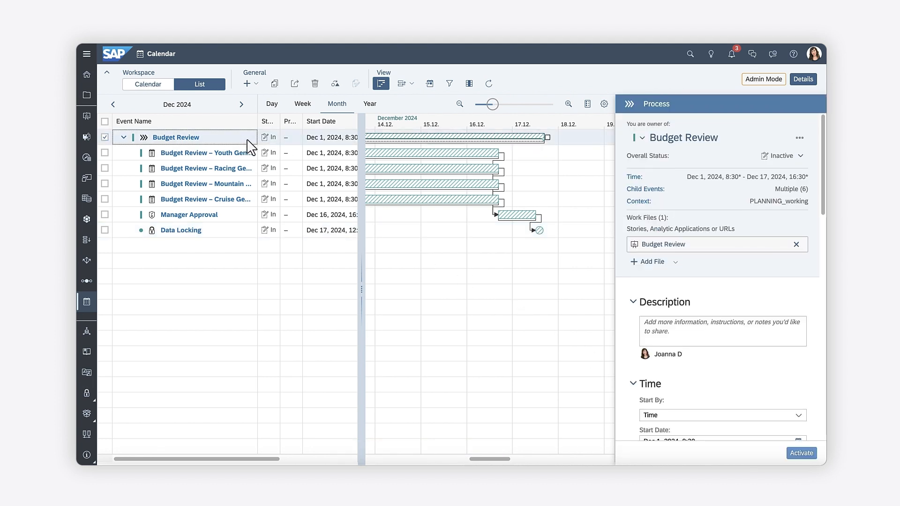